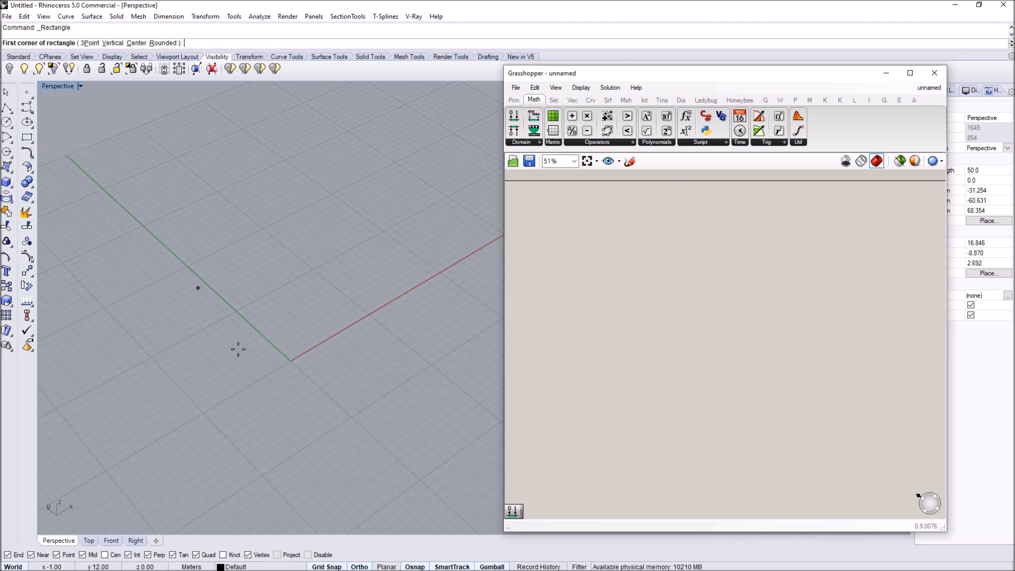
- Draw a rectangle and fillet its corners with radius 3 into rounded arcs
{"action": "left_click", "coordinate": [431, 372]}
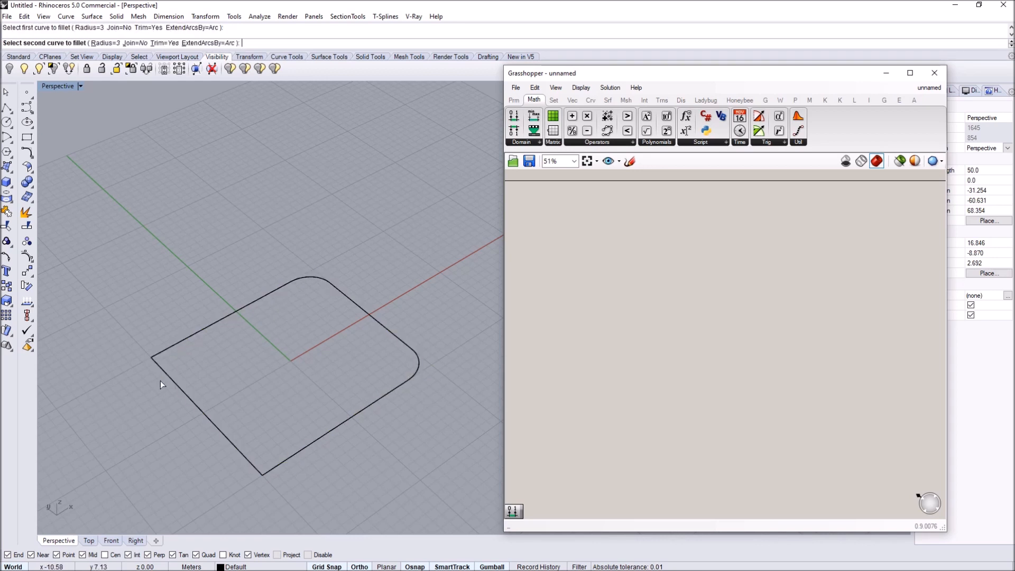
{"action": "left_click", "coordinate": [283, 470]}
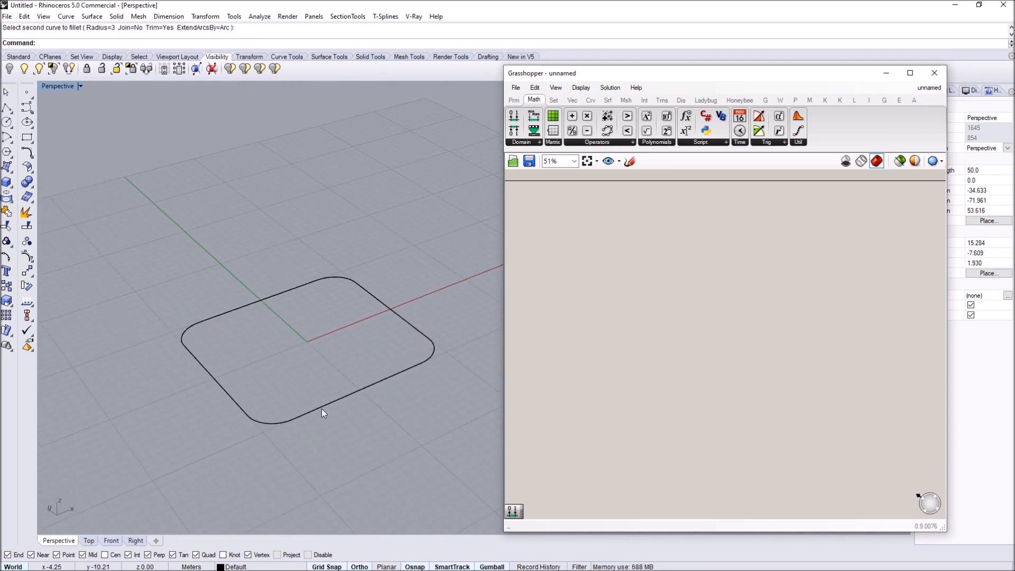
{"action": "mouse_move", "coordinate": [446, 359]}
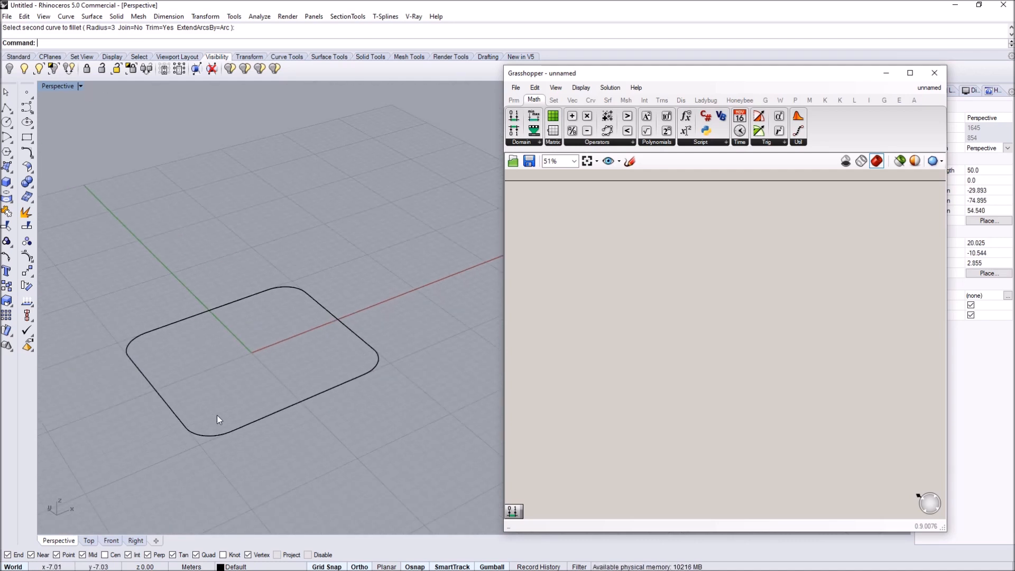
- Place a Curve parameter and set it to reference the rounded rectangle from Rhino
{"action": "left_click", "coordinate": [590, 99]}
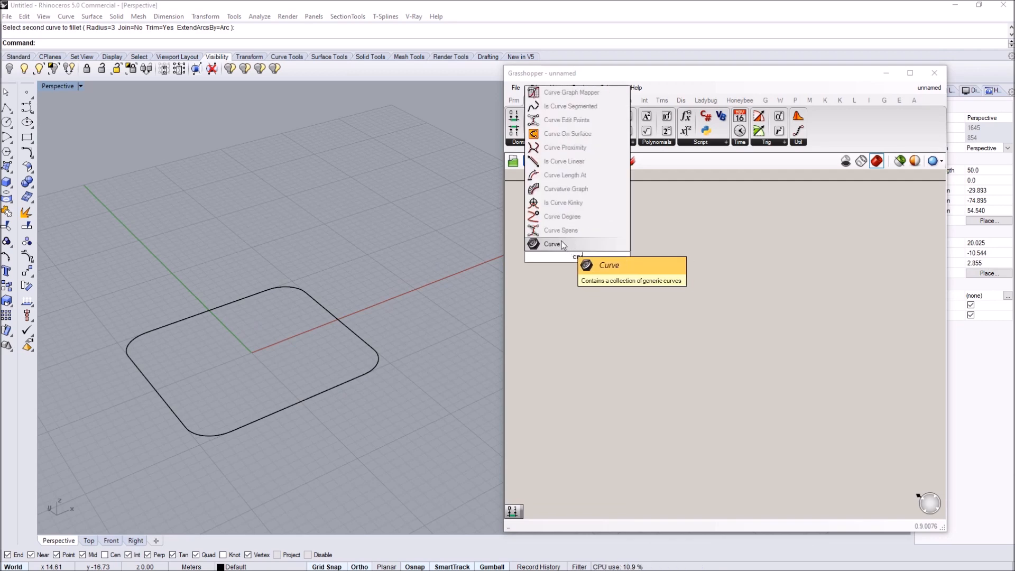
{"action": "left_click", "coordinate": [553, 244]}
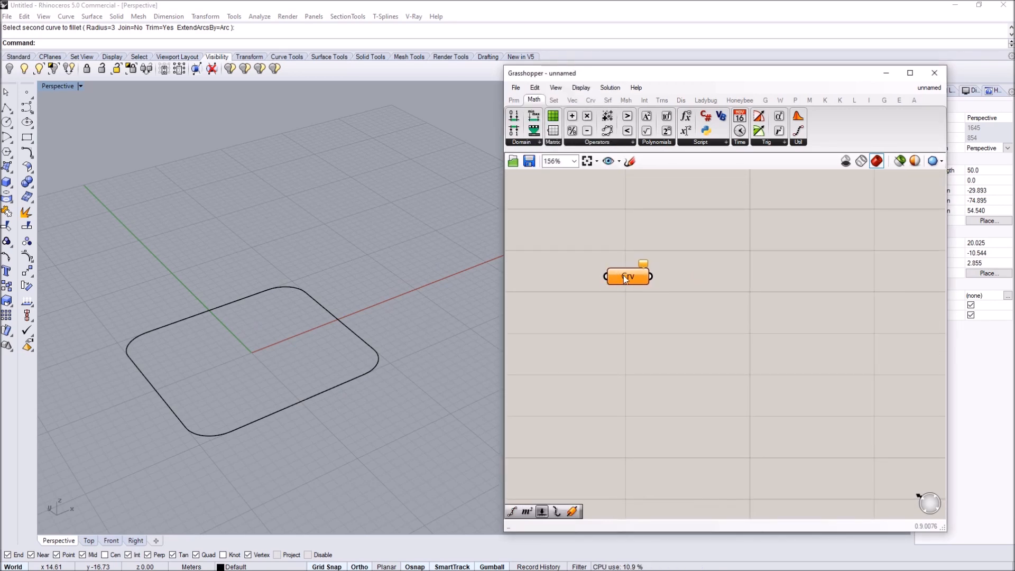
{"action": "left_click", "coordinate": [410, 406]}
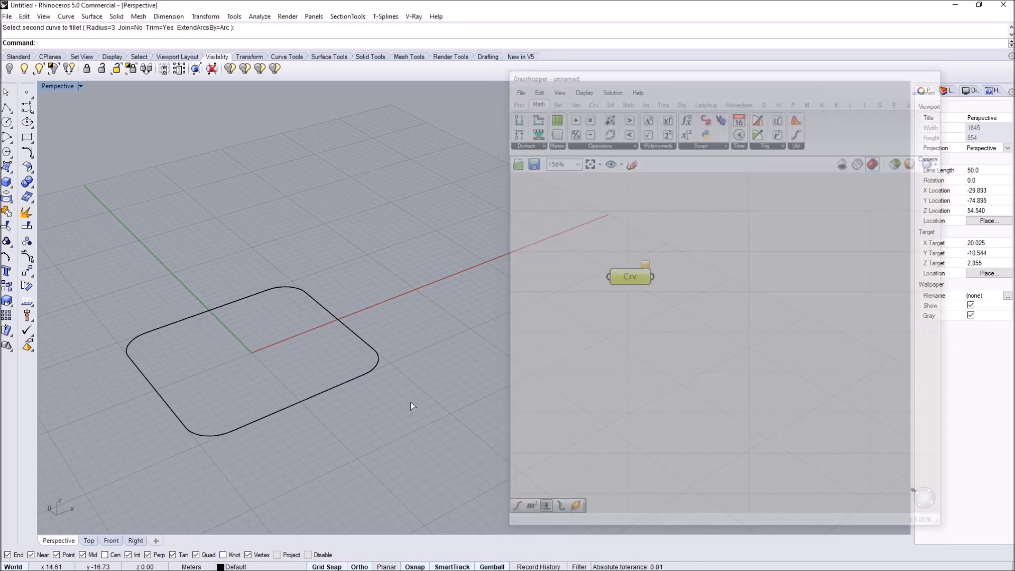
{"action": "left_click", "coordinate": [269, 350]}
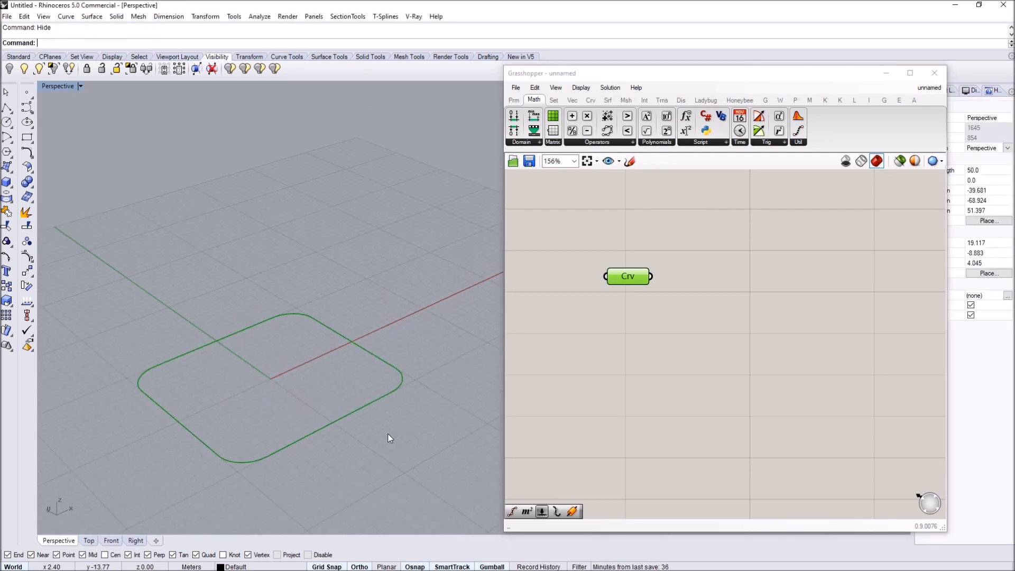
{"action": "mouse_move", "coordinate": [393, 369]}
{"action": "type", "text": "p"}
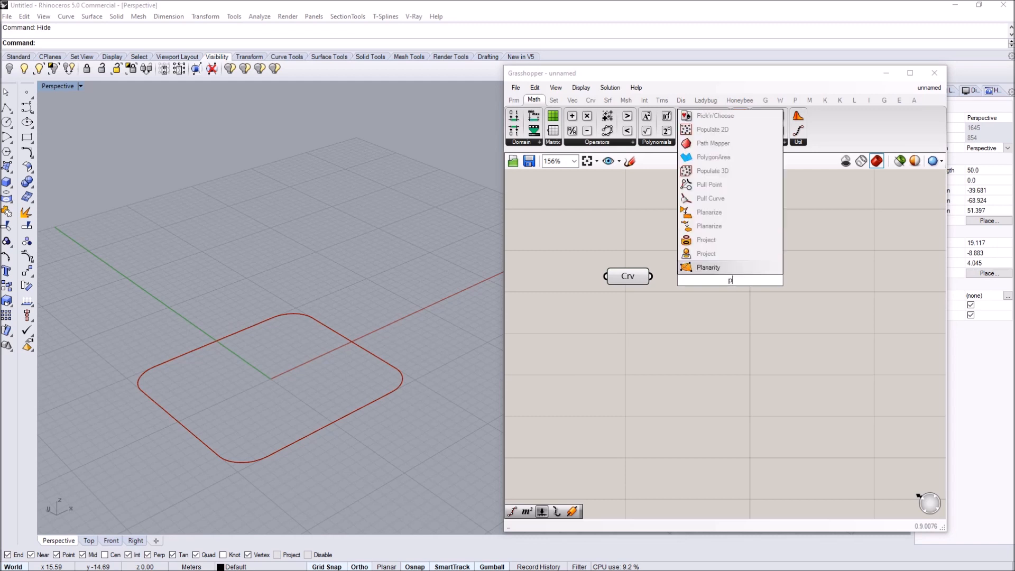
- Add a Perp Frame component taking the curve, with a number slider at 0.5
{"action": "type", "text": "erp"}
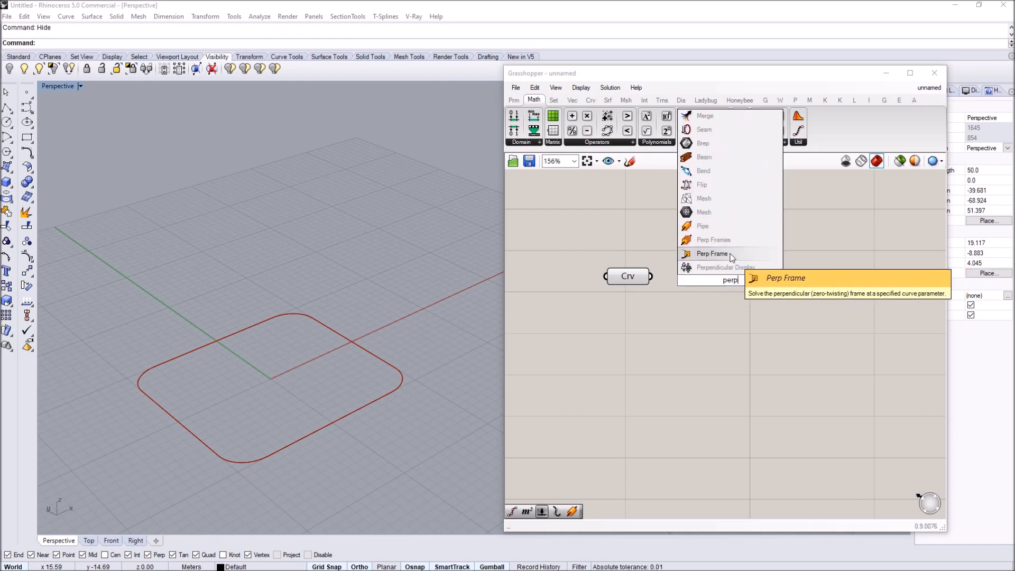
{"action": "mouse_move", "coordinate": [711, 253]}
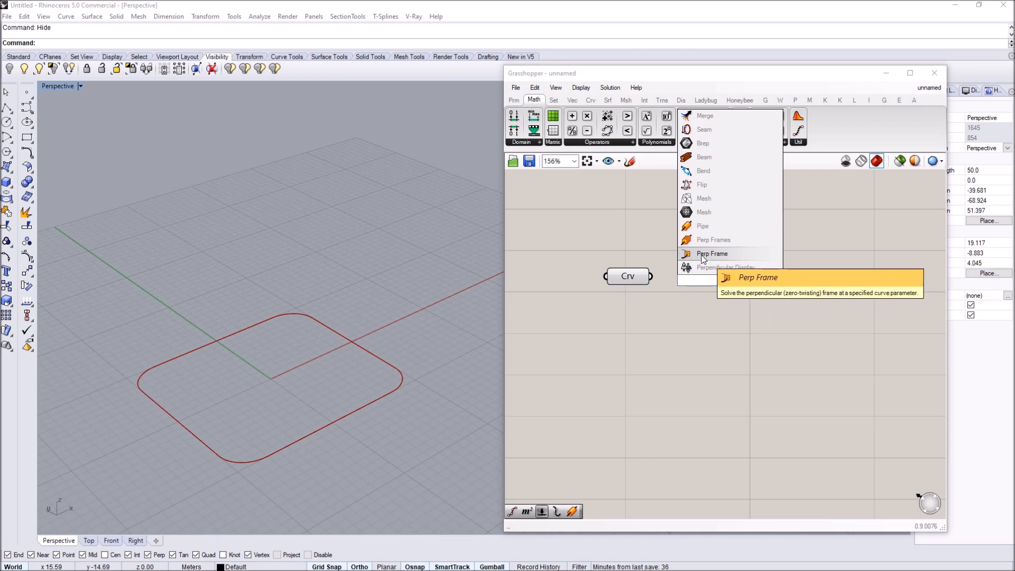
{"action": "left_click", "coordinate": [712, 253]}
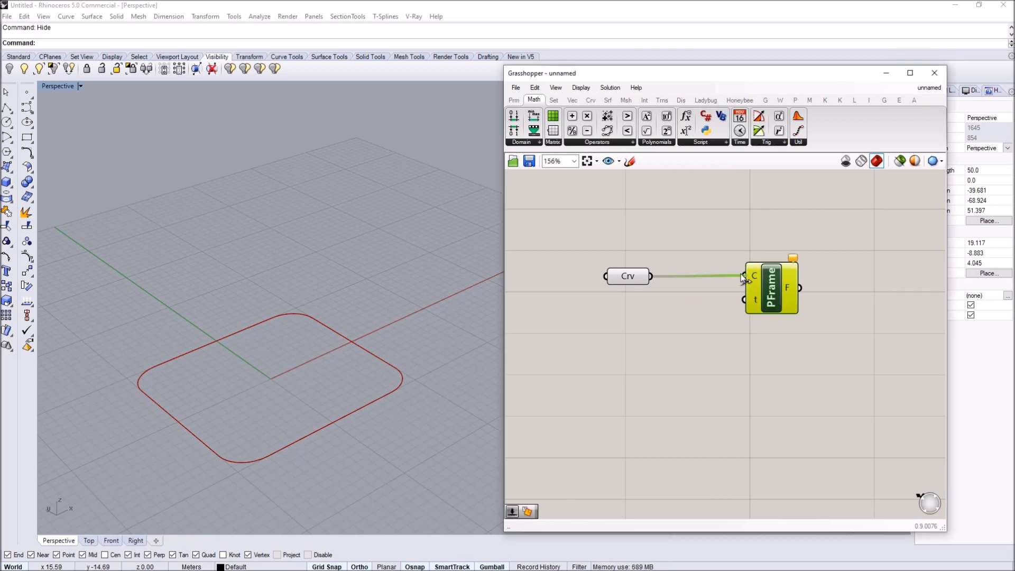
{"action": "mouse_move", "coordinate": [745, 282]}
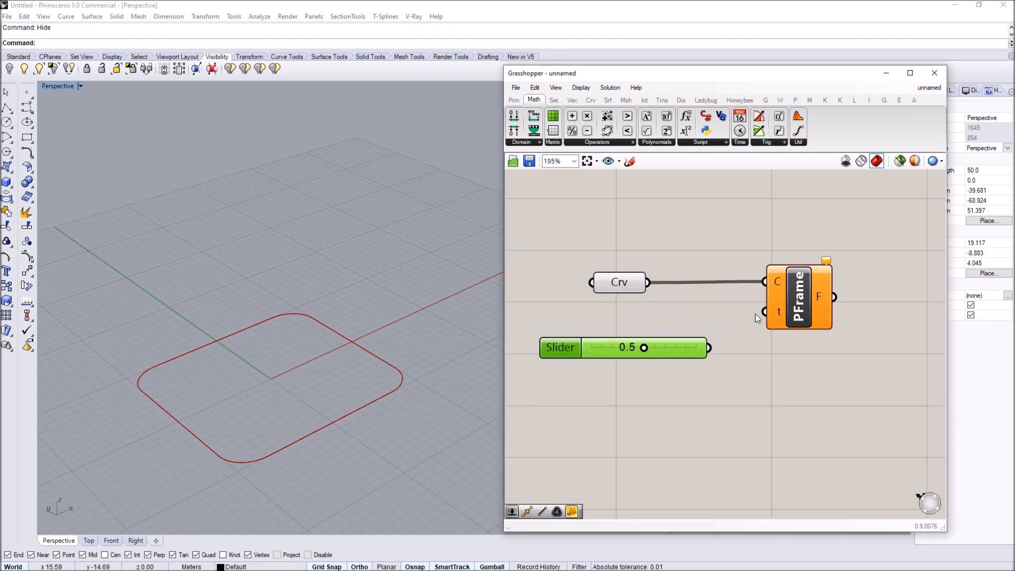
{"action": "left_click", "coordinate": [803, 297]}
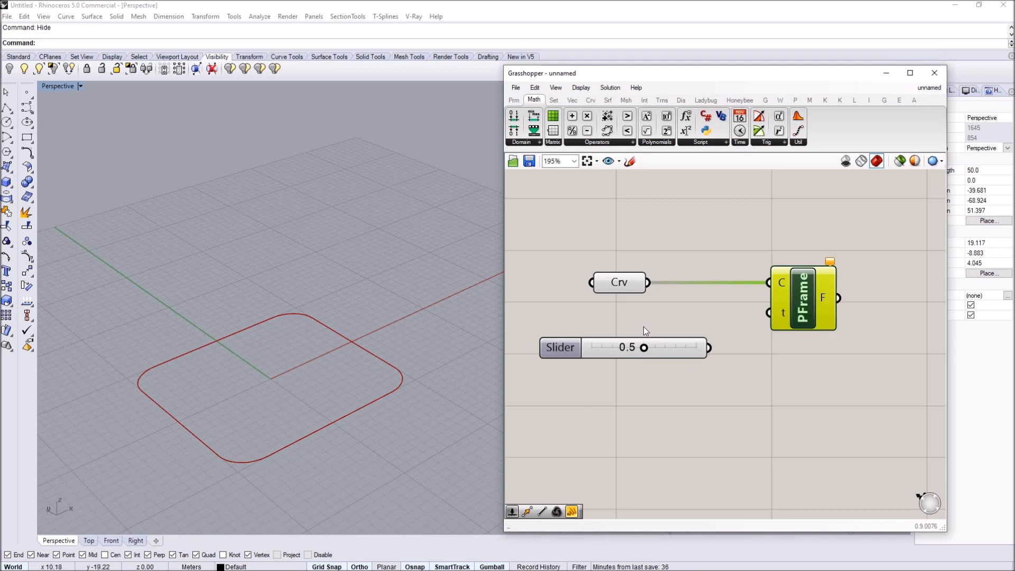
{"action": "mouse_move", "coordinate": [326, 438]}
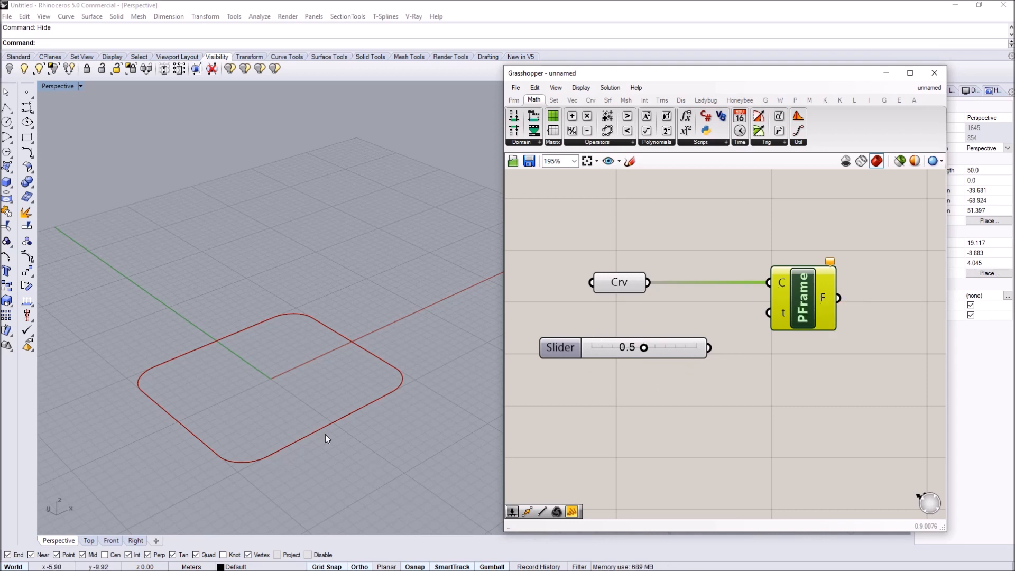
{"action": "mouse_move", "coordinate": [787, 291]}
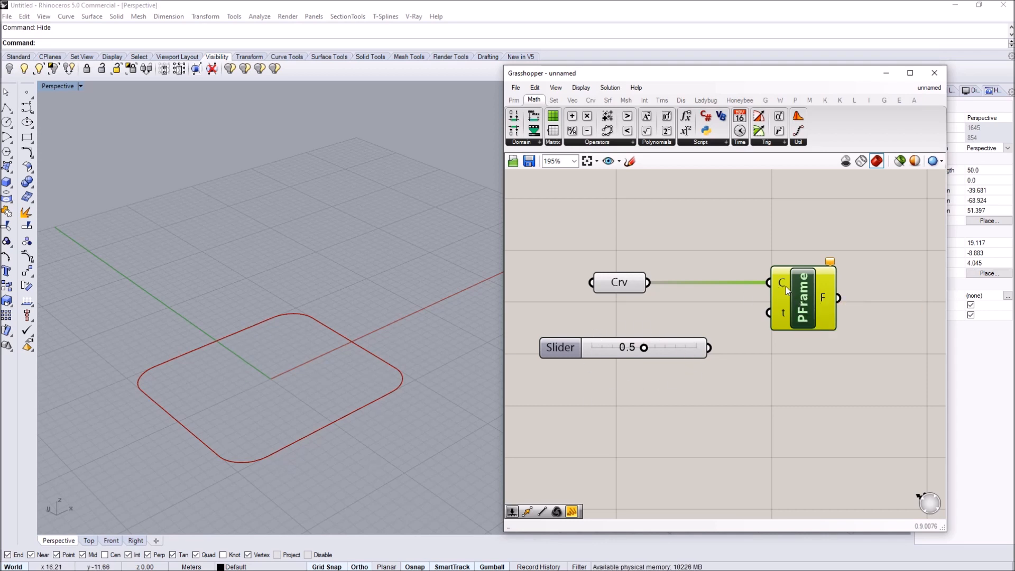
- Reparameterize the frame's curve input so the Parameter slider drives t from 0 to 1
{"action": "right_click", "coordinate": [784, 283]}
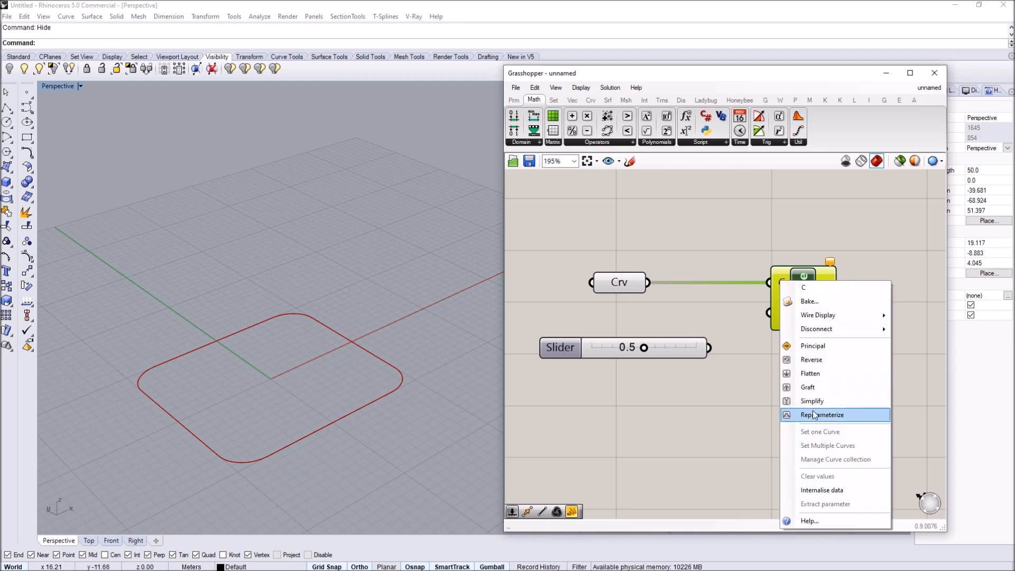
{"action": "left_click", "coordinate": [823, 415]}
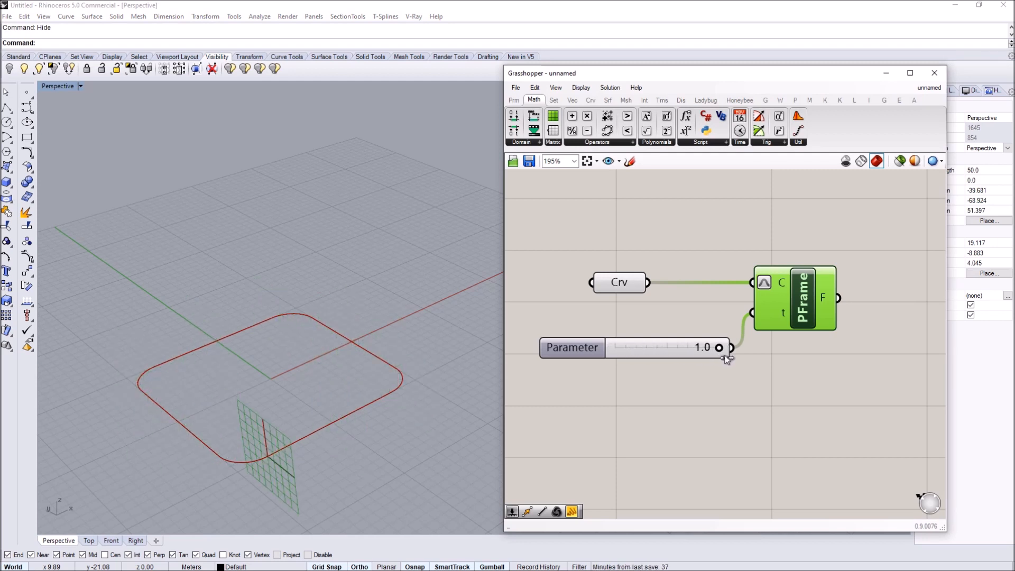
{"action": "mouse_move", "coordinate": [764, 293]}
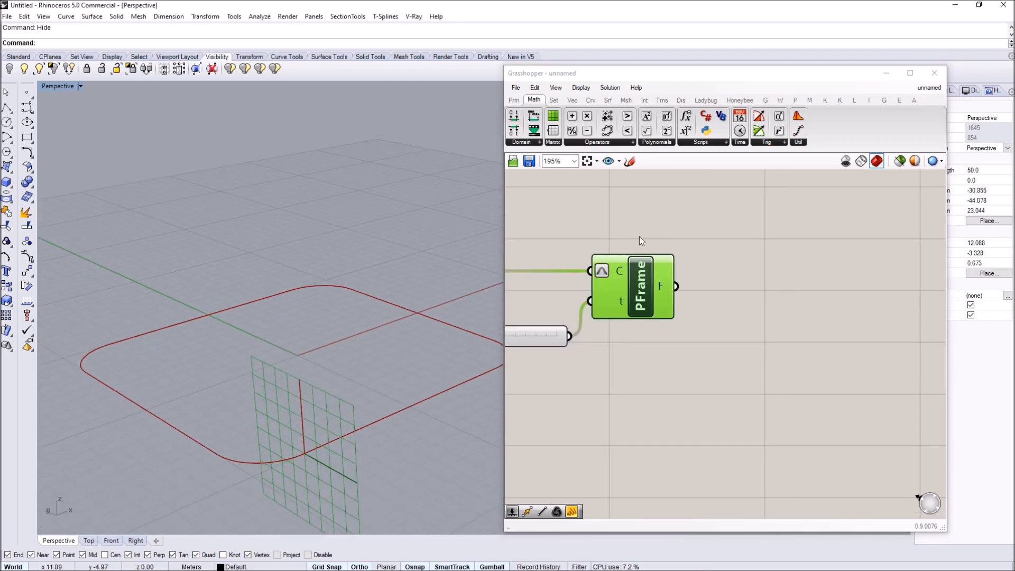
{"action": "scroll", "scroll_direction": "down", "scroll_amount": 3}
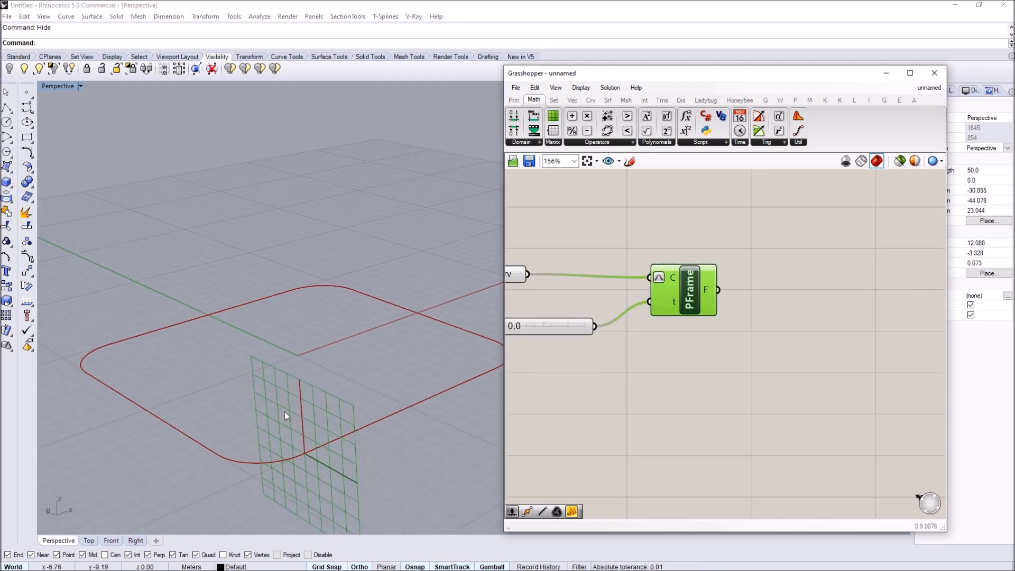
- Add a Rectangle component built on the perpendicular frame's plane
{"action": "type", "text": "rectan"}
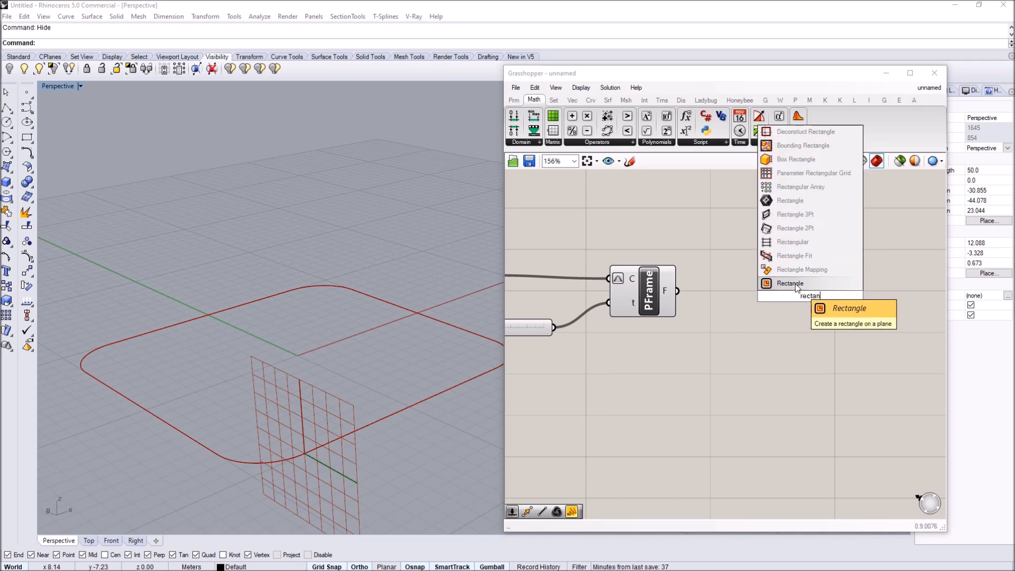
{"action": "left_click", "coordinate": [789, 284]}
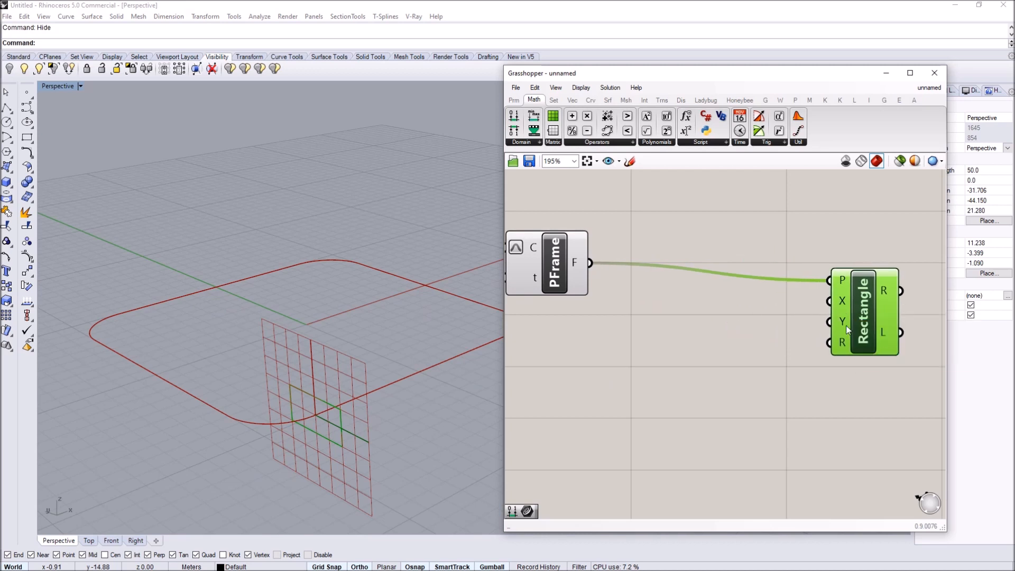
{"action": "double_click", "coordinate": [641, 362]}
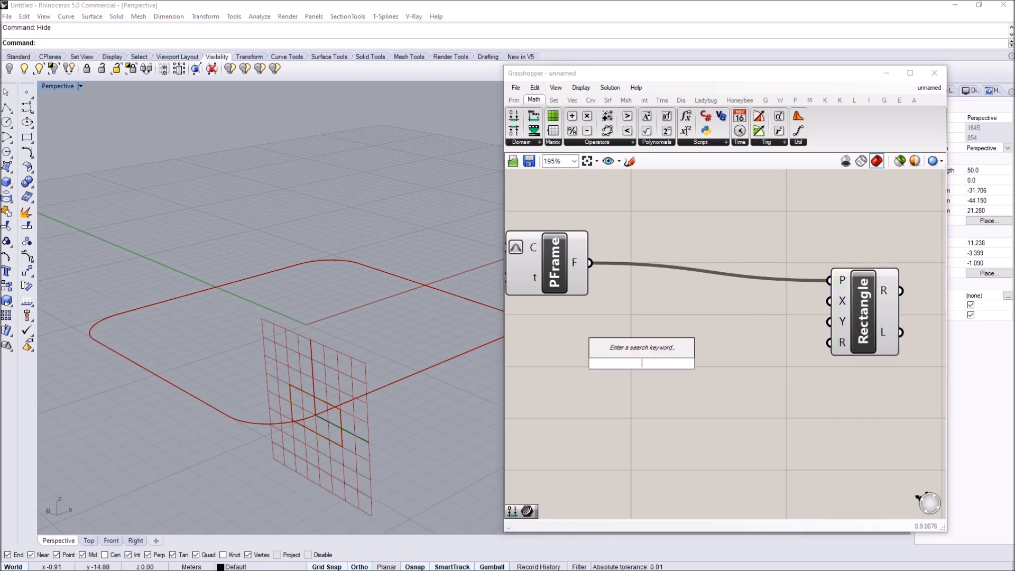
- Add a Construct Domain 0 to 4 feeding the rectangle's X size, and duplicate it
{"action": "type", "text": "construct dom"}
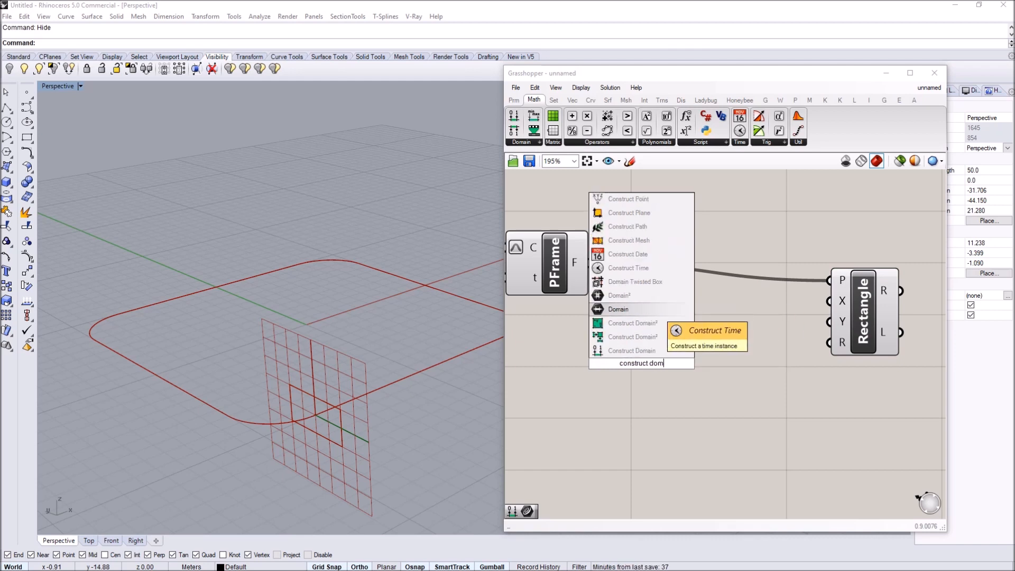
{"action": "left_click", "coordinate": [618, 308]}
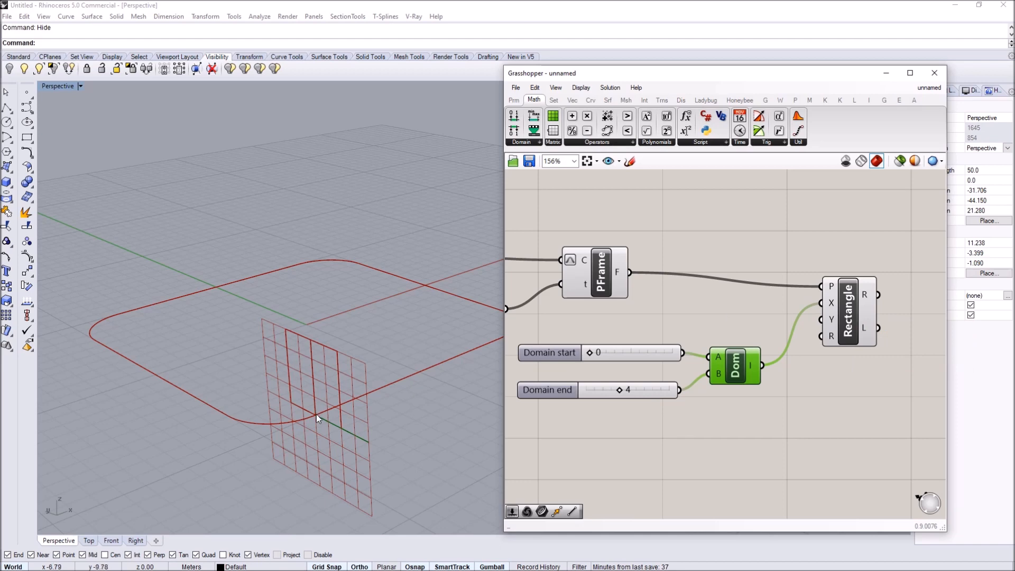
{"action": "left_click", "coordinate": [848, 311]}
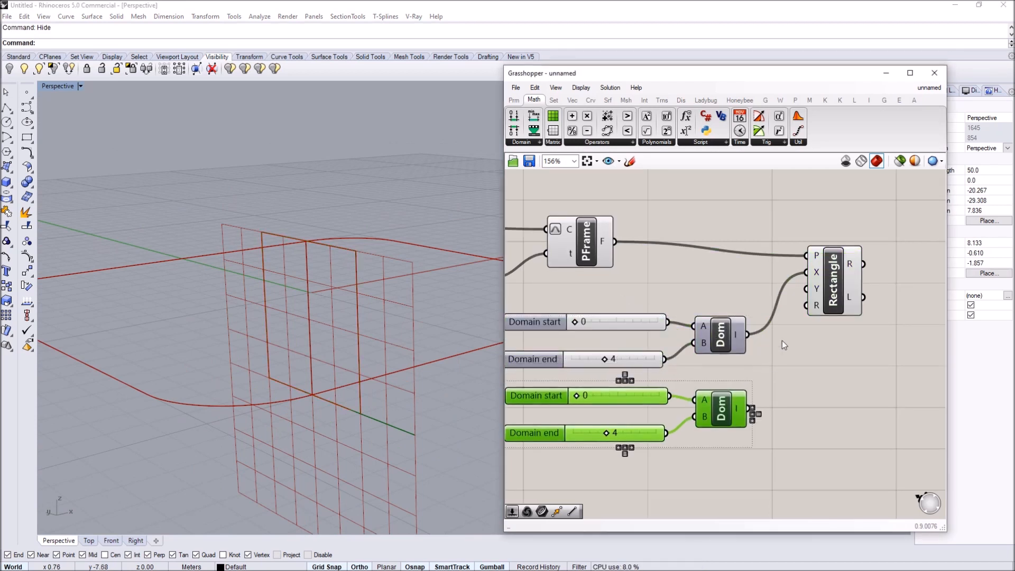
- Set the second Domain end slider to 2-decimal rounding with range 0 to 1.00 for the Y size
{"action": "left_click", "coordinate": [602, 421]}
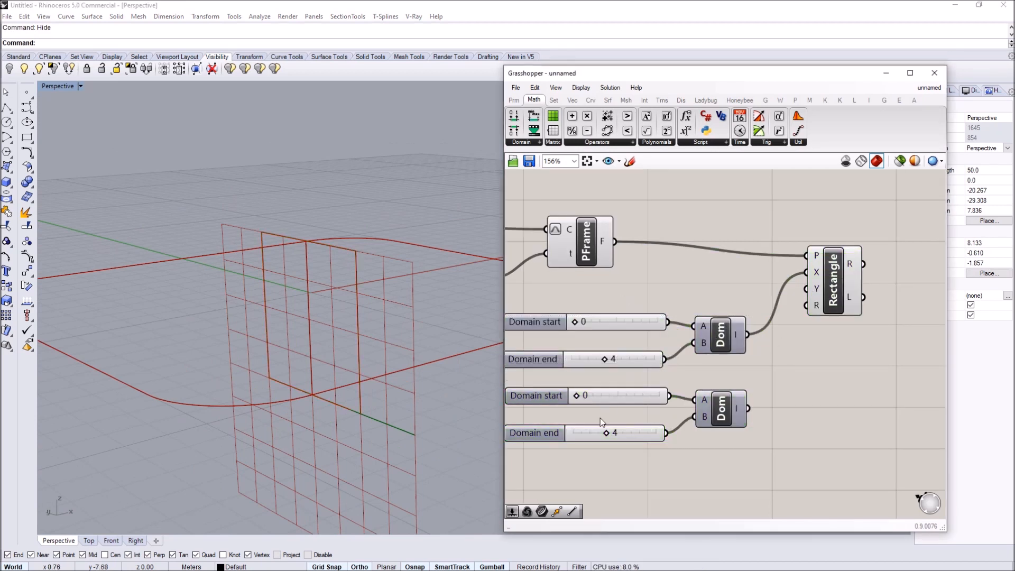
{"action": "left_click", "coordinate": [534, 433]}
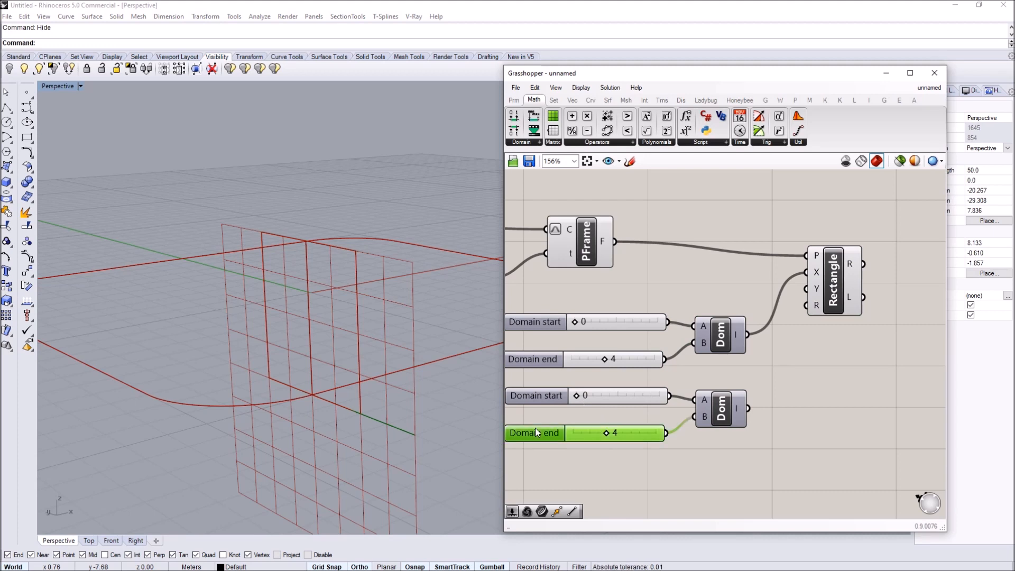
{"action": "double_click", "coordinate": [534, 434]}
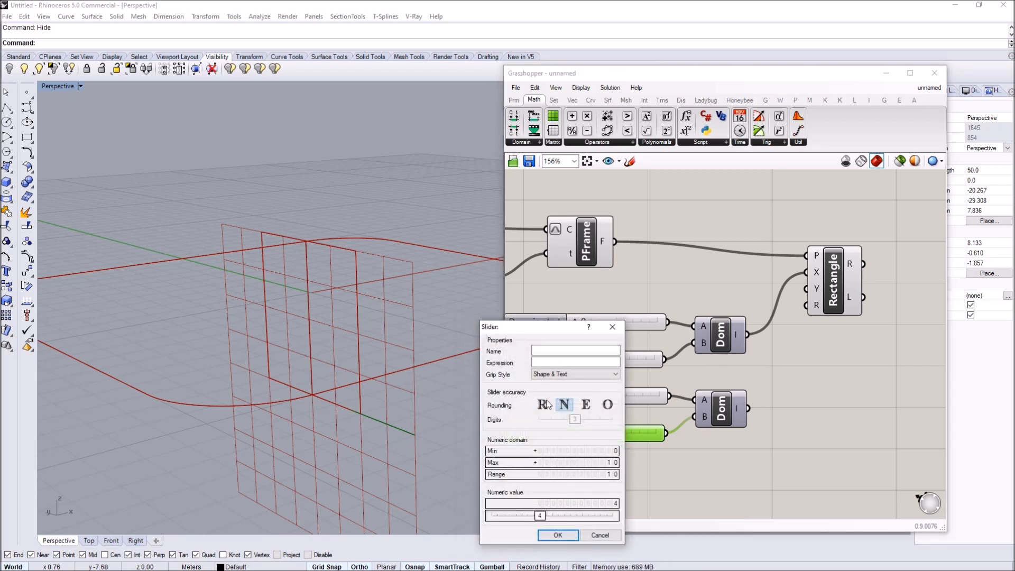
{"action": "left_click", "coordinate": [542, 404]}
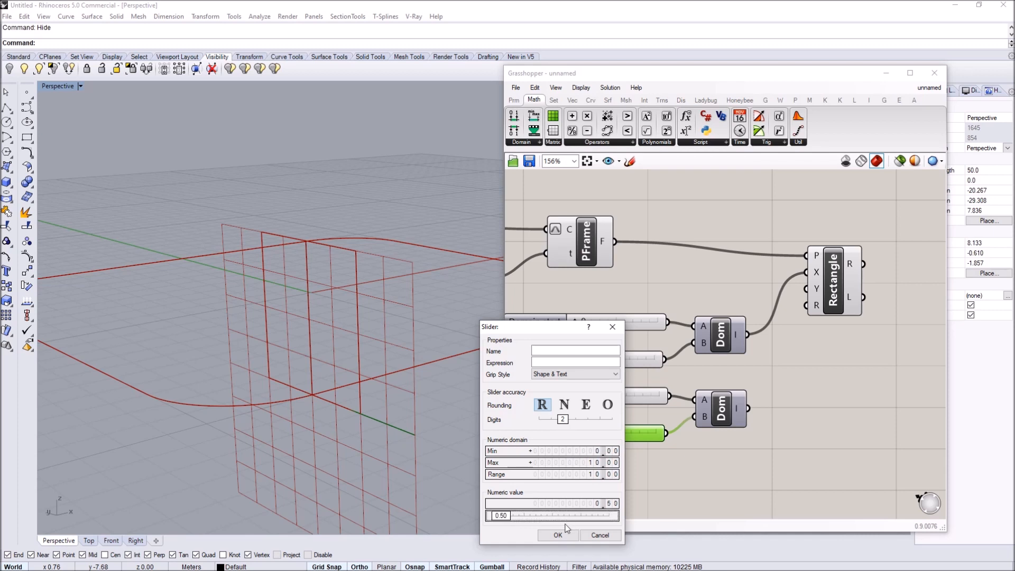
{"action": "left_click", "coordinate": [558, 535]}
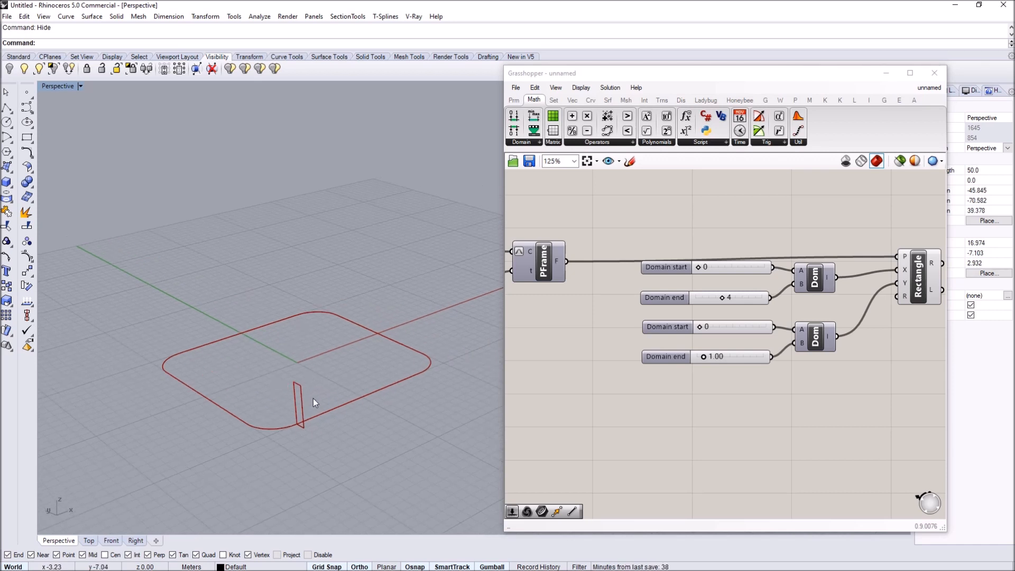
{"action": "mouse_move", "coordinate": [264, 403]}
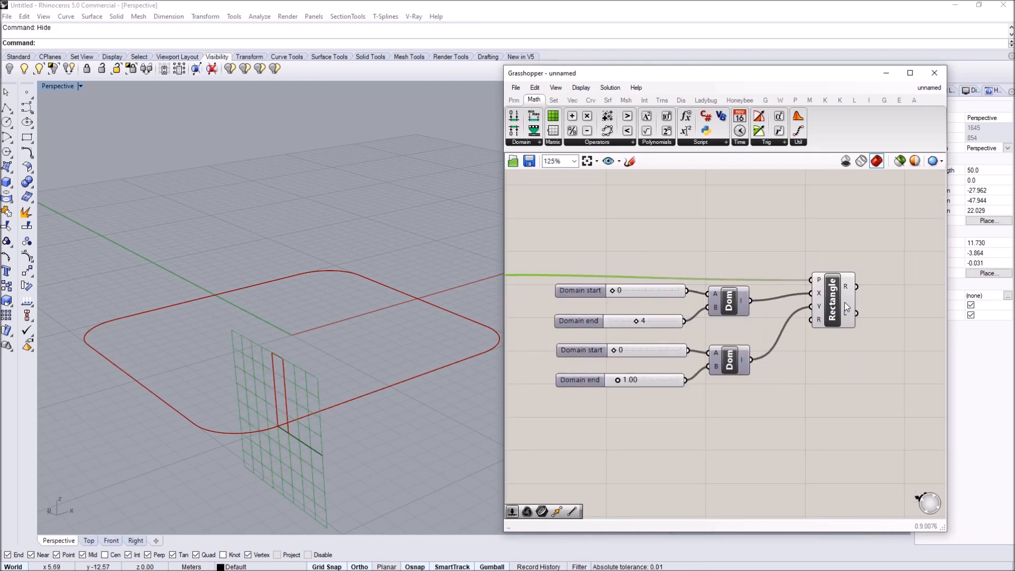
- Fill the rectangle with Boundary Surfaces and add a Rotate 3D component
{"action": "left_click", "coordinate": [833, 299]}
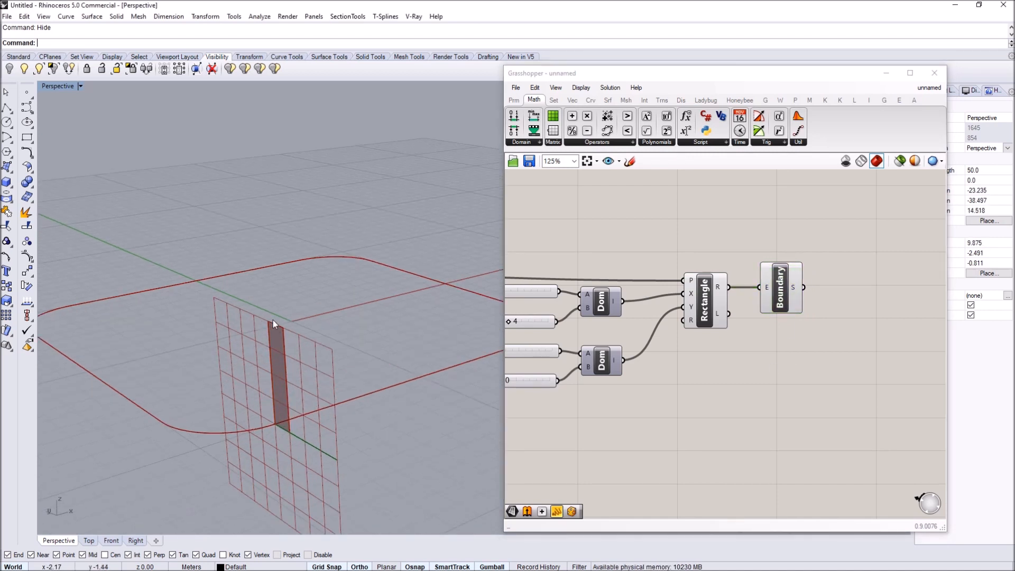
{"action": "mouse_move", "coordinate": [280, 381]}
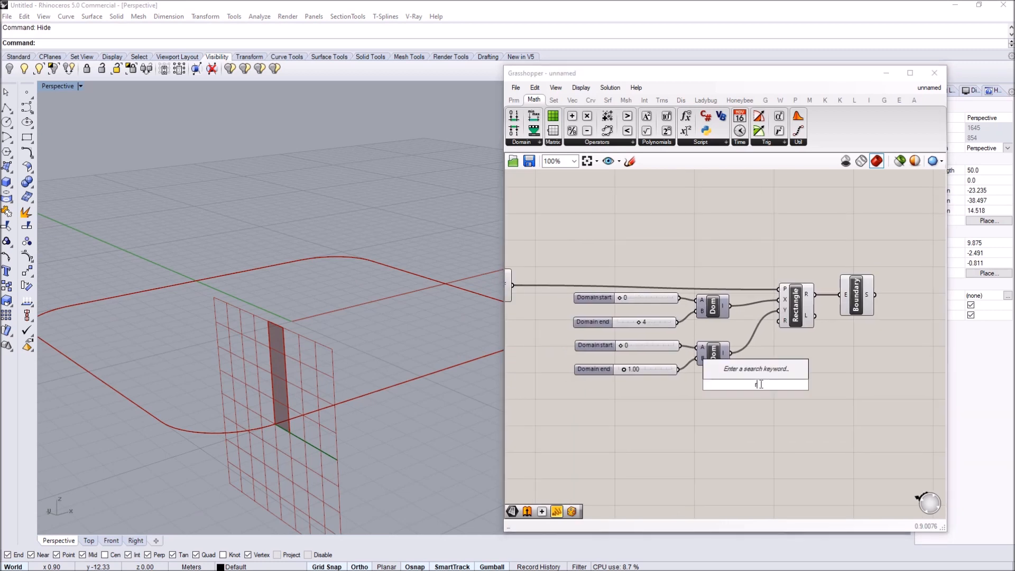
{"action": "type", "text": "rotat"}
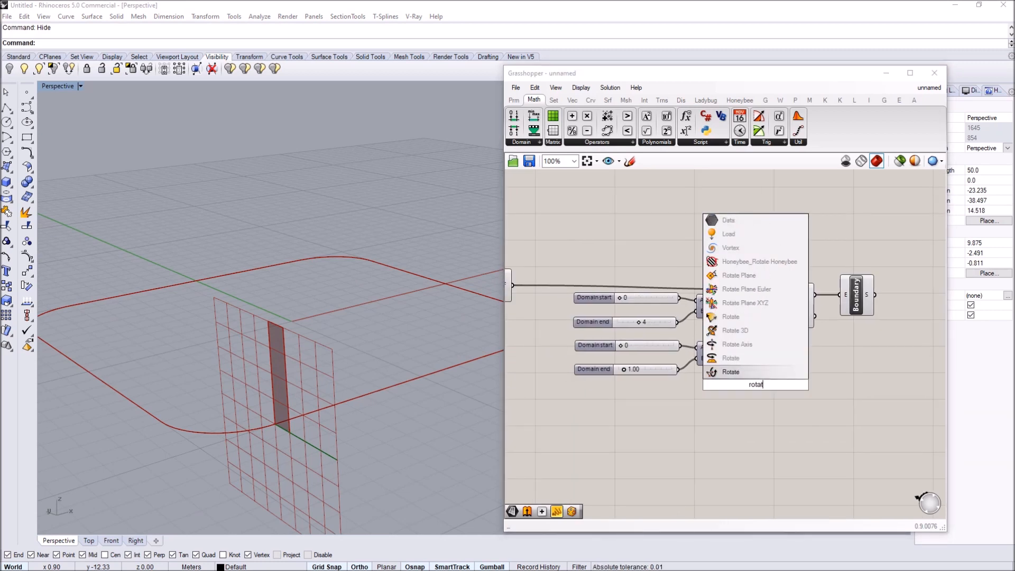
{"action": "left_click", "coordinate": [735, 330]}
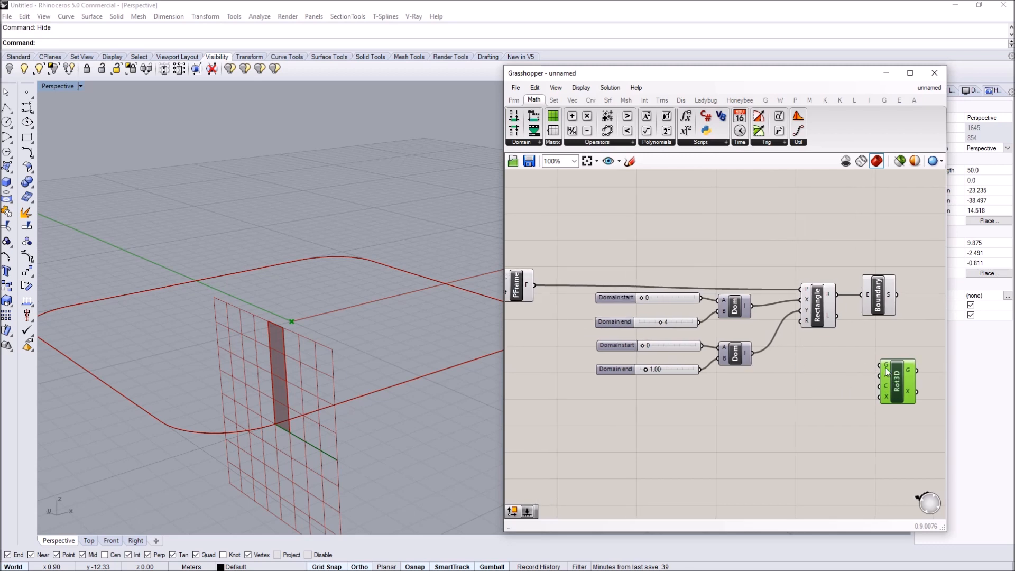
{"action": "mouse_move", "coordinate": [885, 390]}
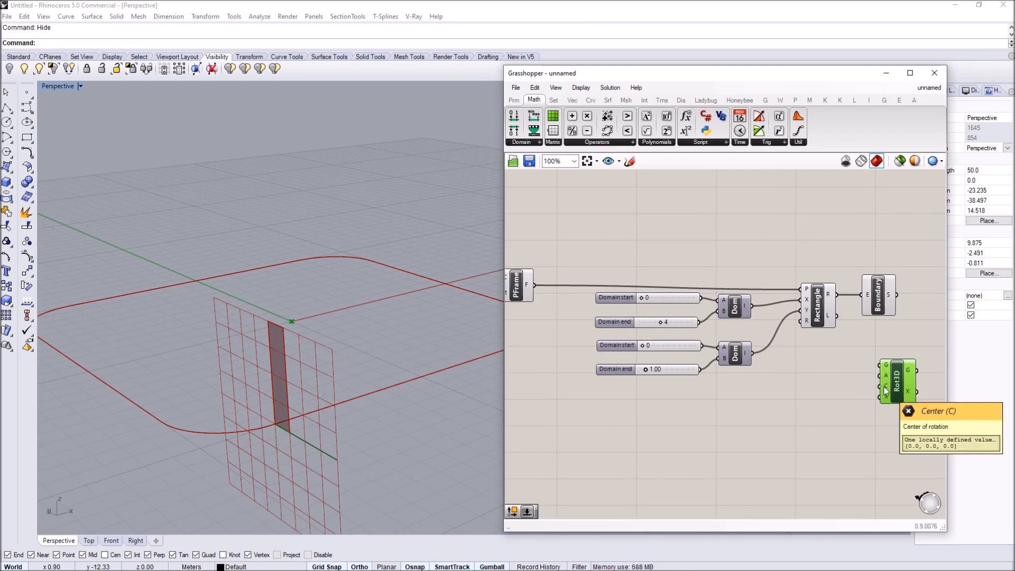
{"action": "mouse_move", "coordinate": [887, 400]}
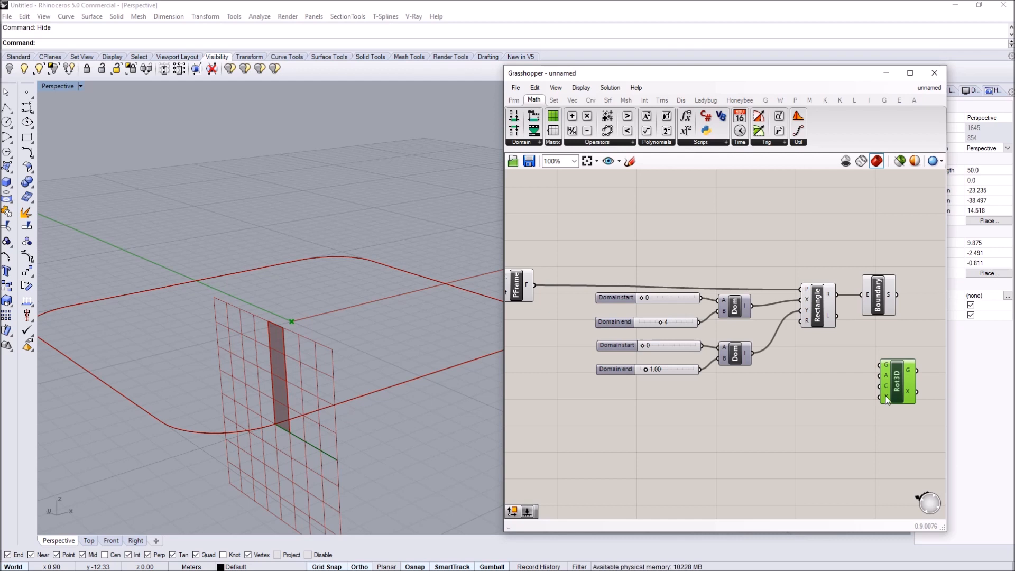
{"action": "mouse_move", "coordinate": [772, 389]}
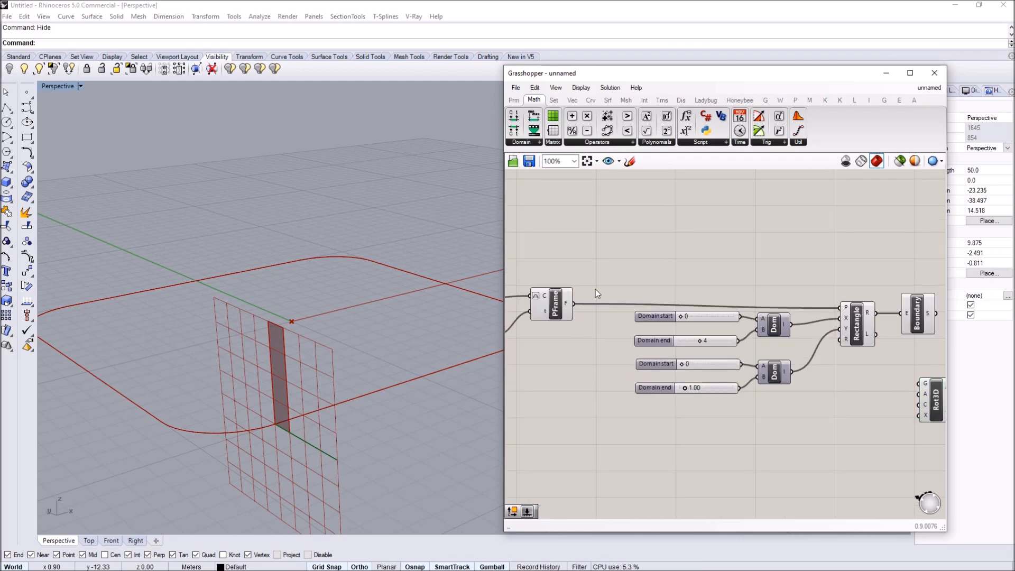
- Add Deconstruct Plane feeding Rotate 3D's center and X axis, with the surface as geometry and a 90 slider
{"action": "double_click", "coordinate": [595, 273]}
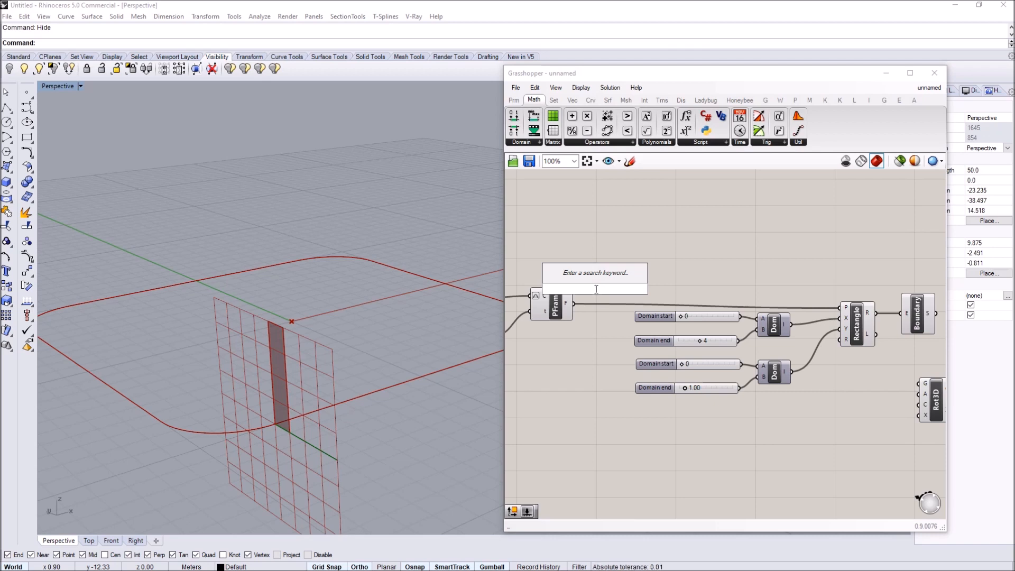
{"action": "type", "text": "pla"}
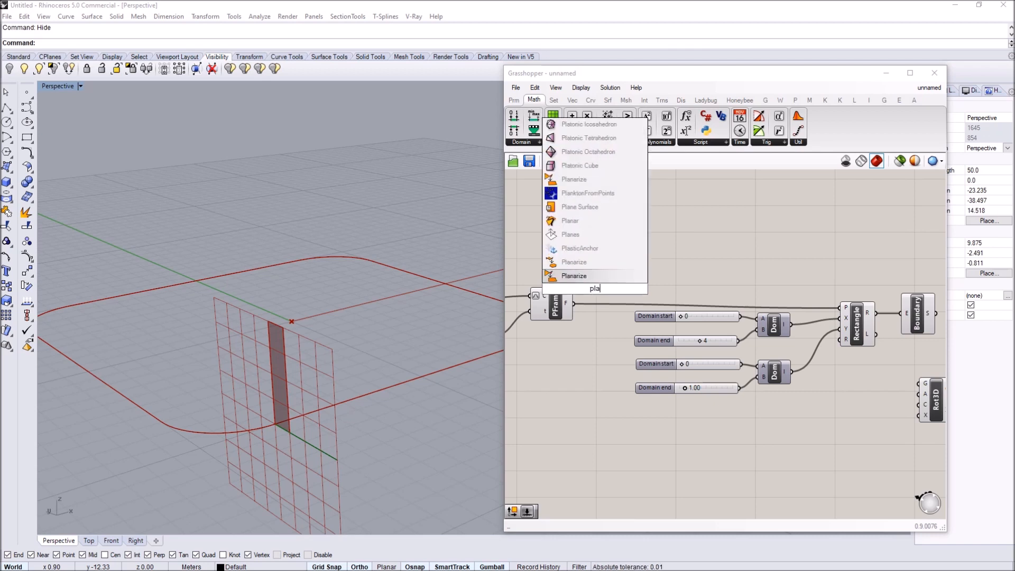
{"action": "type", "text": "doc"}
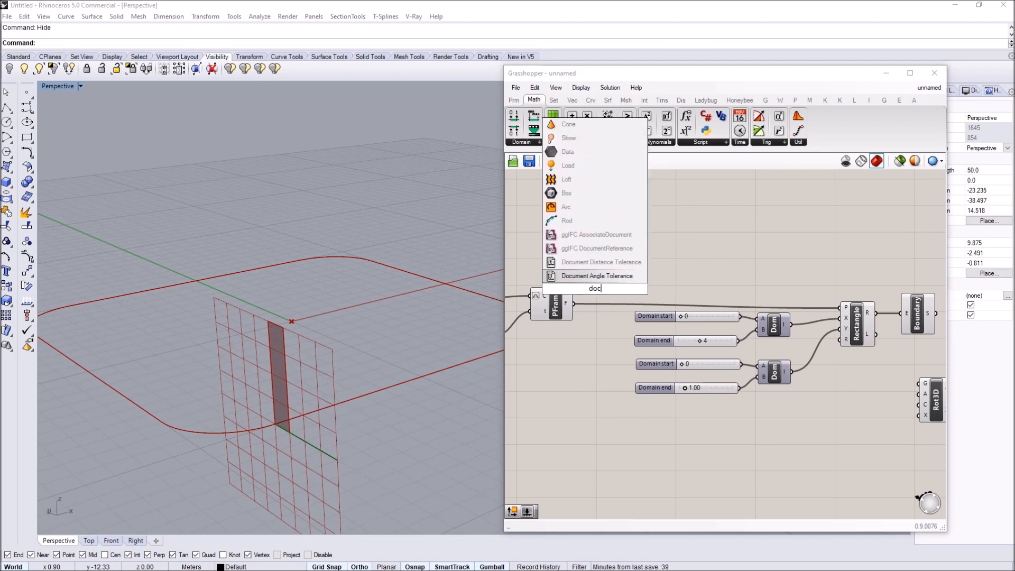
{"action": "type", "text": "deconstruc"}
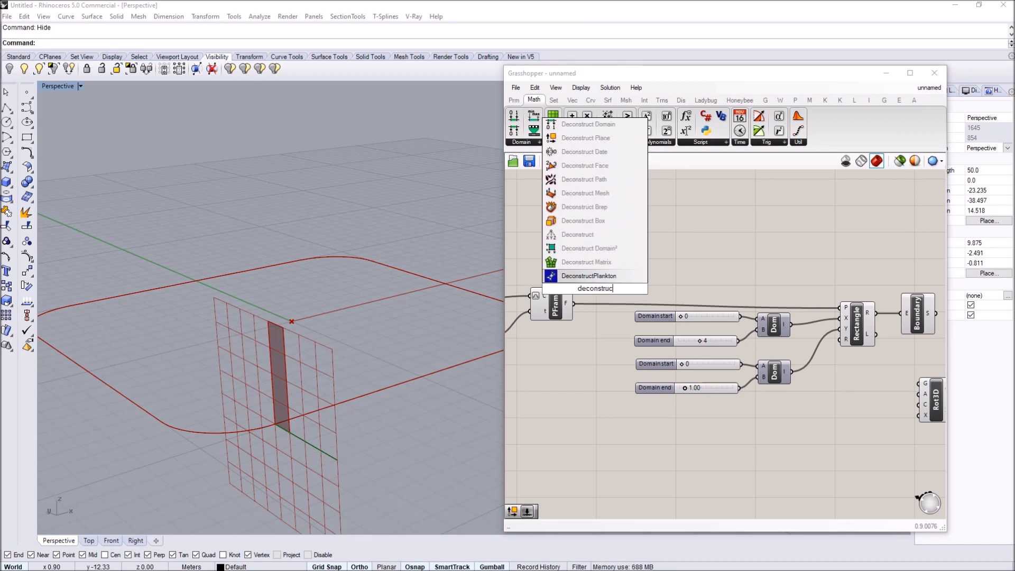
{"action": "left_click", "coordinate": [586, 137]}
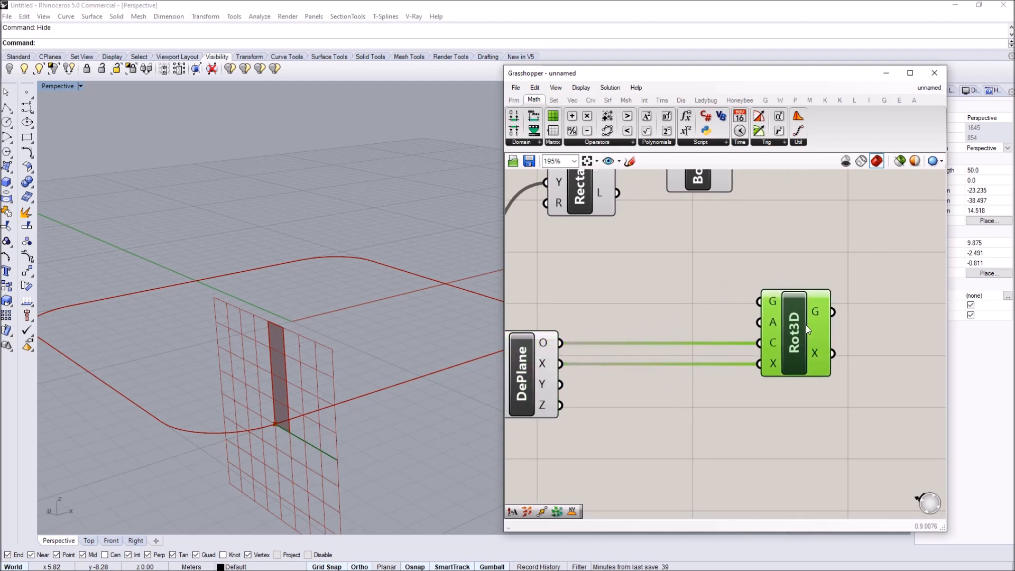
{"action": "scroll", "scroll_direction": "down", "scroll_amount": 3}
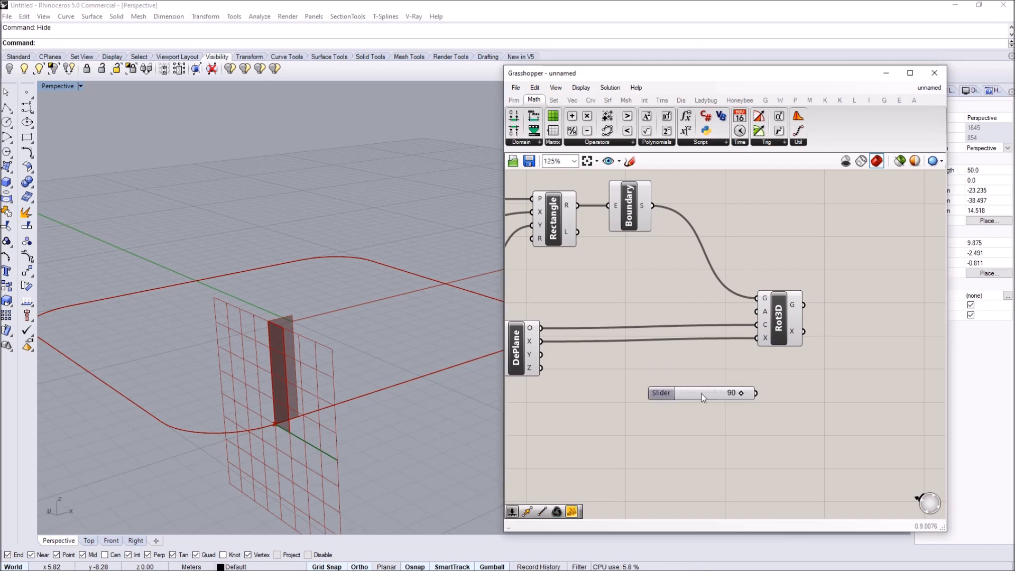
- Add a Radians component converting the Degrees slider into the Rotate 3D angle
{"action": "double_click", "coordinate": [701, 402]}
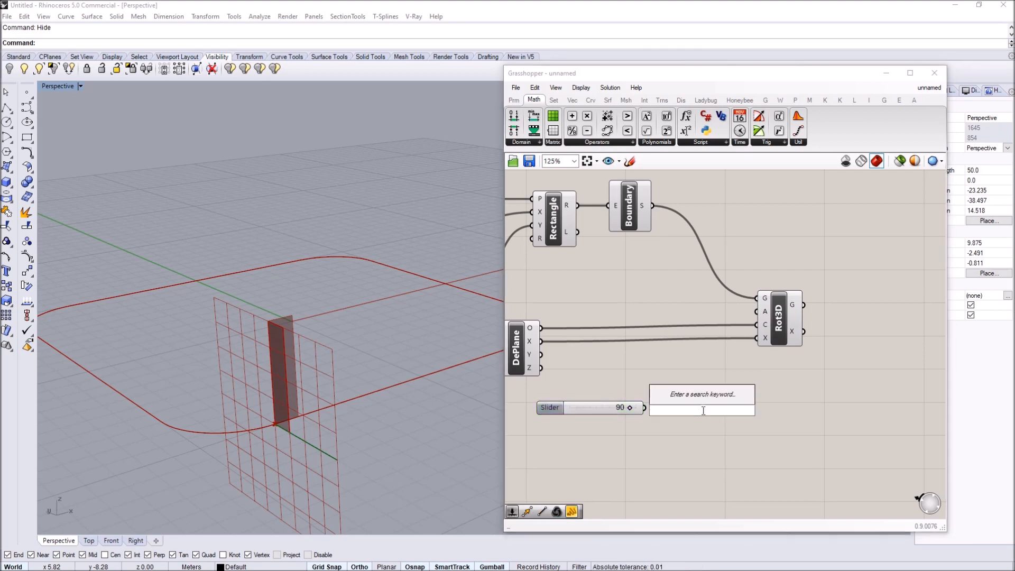
{"action": "type", "text": "radians"}
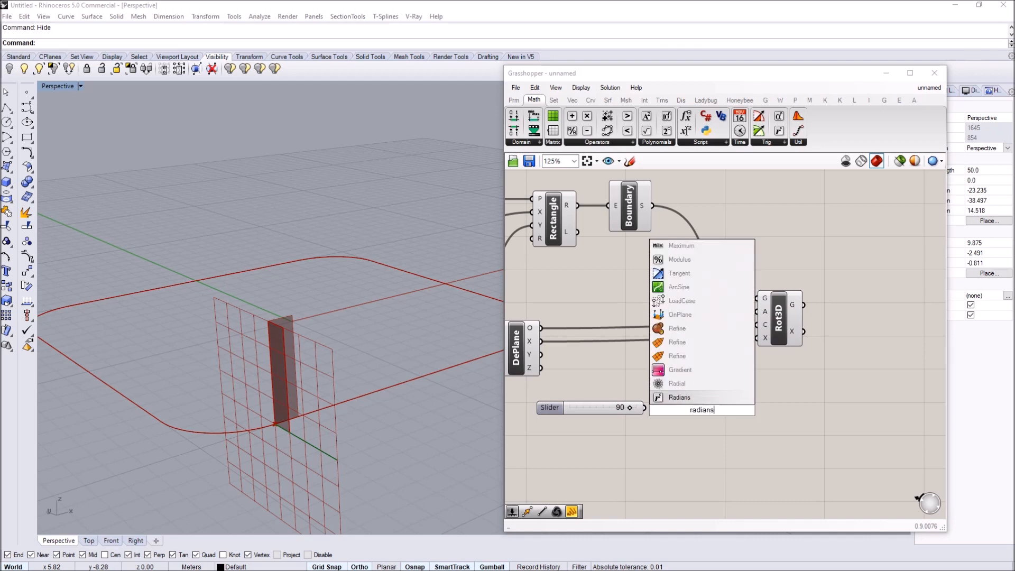
{"action": "left_click", "coordinate": [679, 397]}
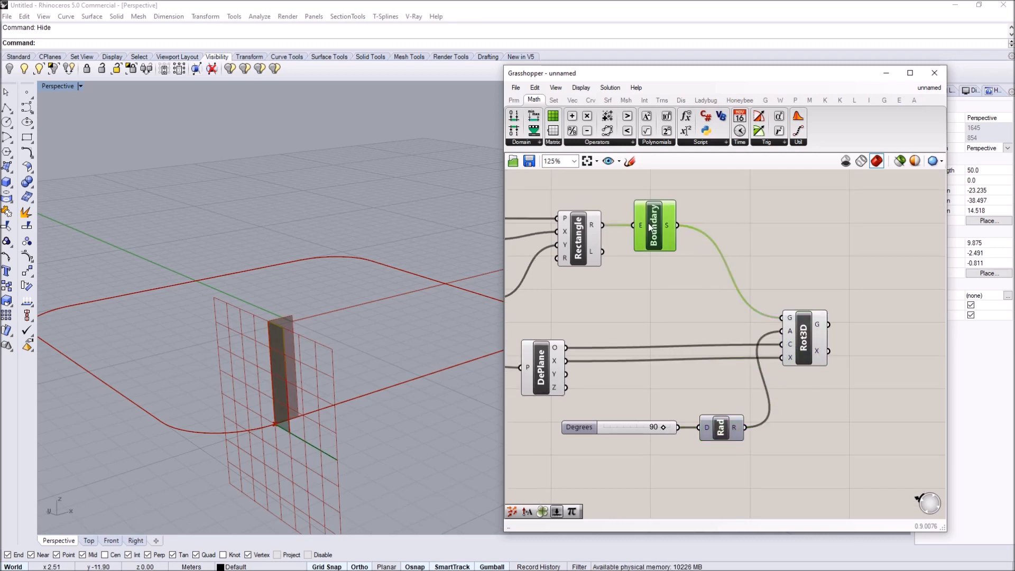
{"action": "left_click", "coordinate": [578, 238]}
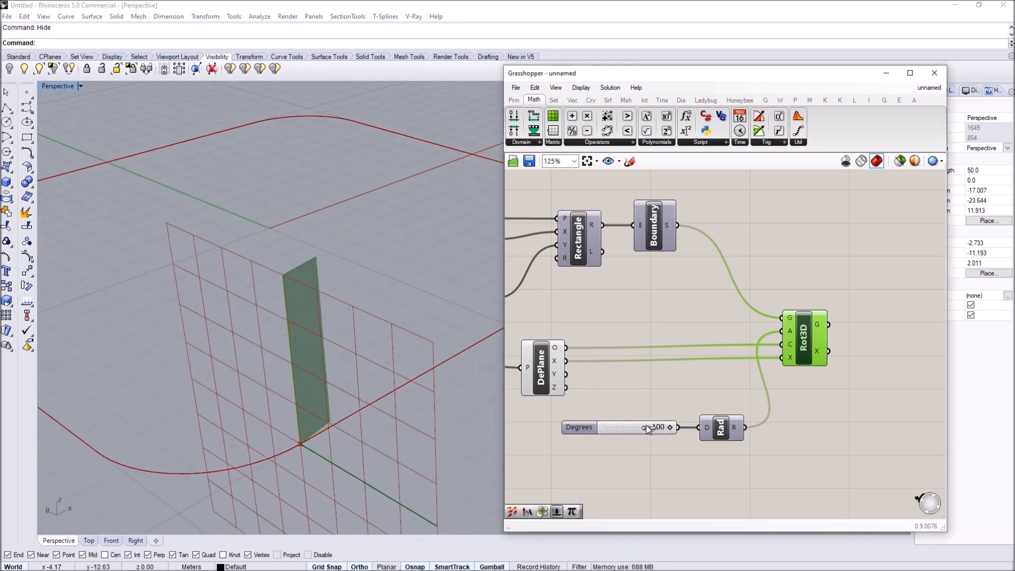
- Adjust the Degrees slider's maximum so the panel turns 90° about its base
{"action": "double_click", "coordinate": [619, 426]}
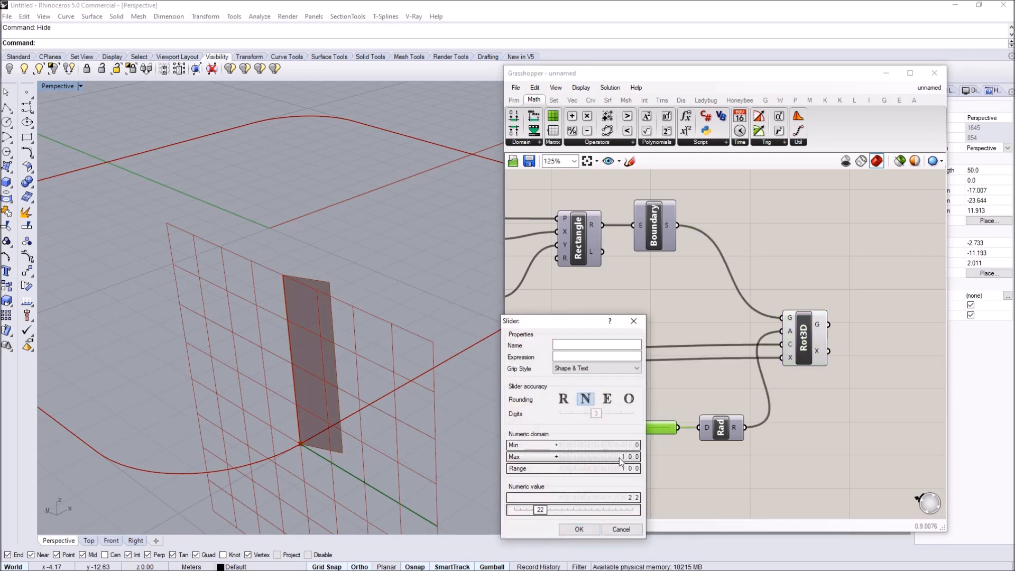
{"action": "left_click", "coordinate": [578, 529]}
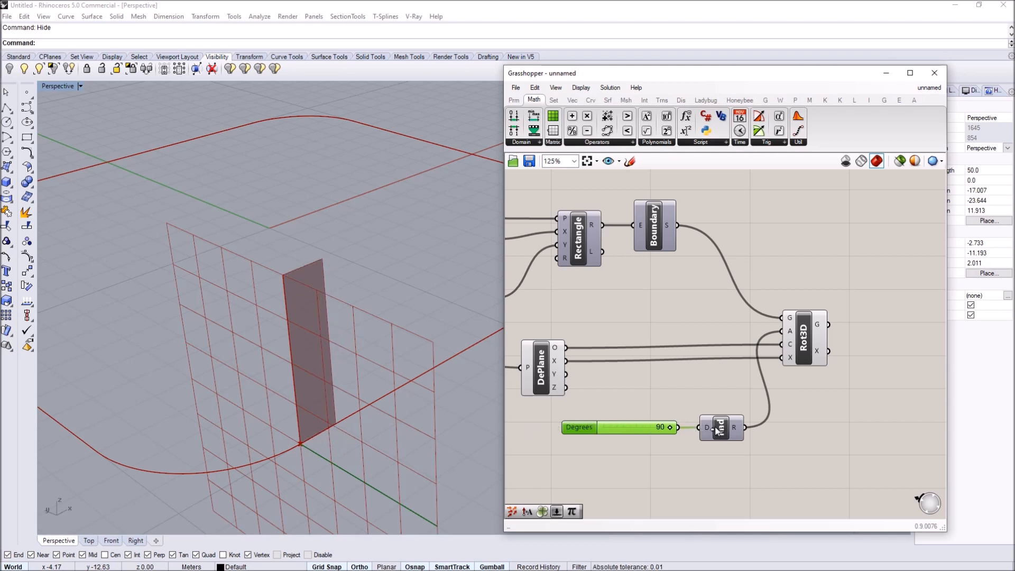
{"action": "scroll", "scroll_direction": "down", "scroll_amount": 3}
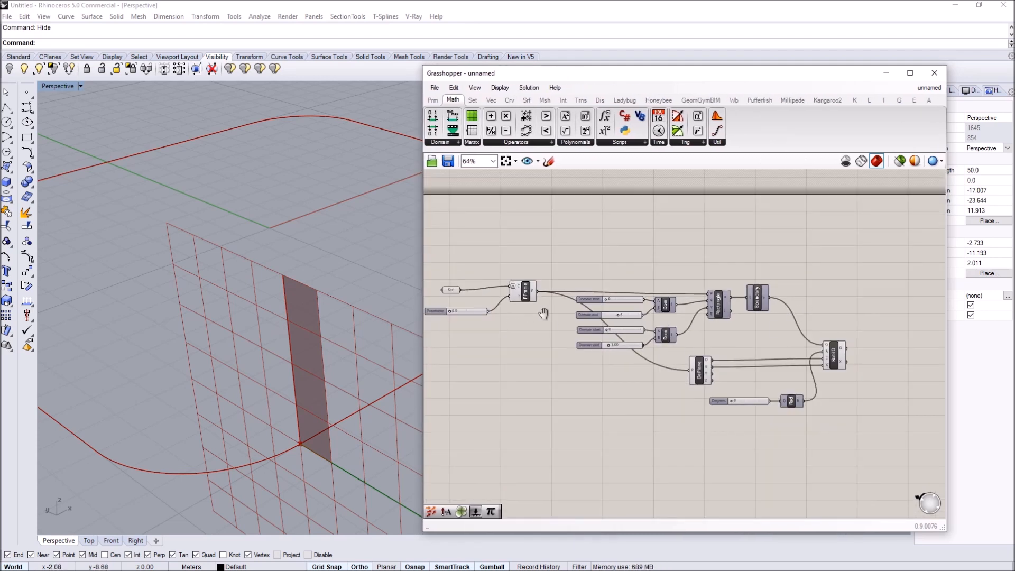
- Add Perp Frames on the curve with a Count of 50 to repeat the panels around it
{"action": "scroll", "scroll_direction": "up", "scroll_amount": 3}
{"action": "type", "text": "perp"}
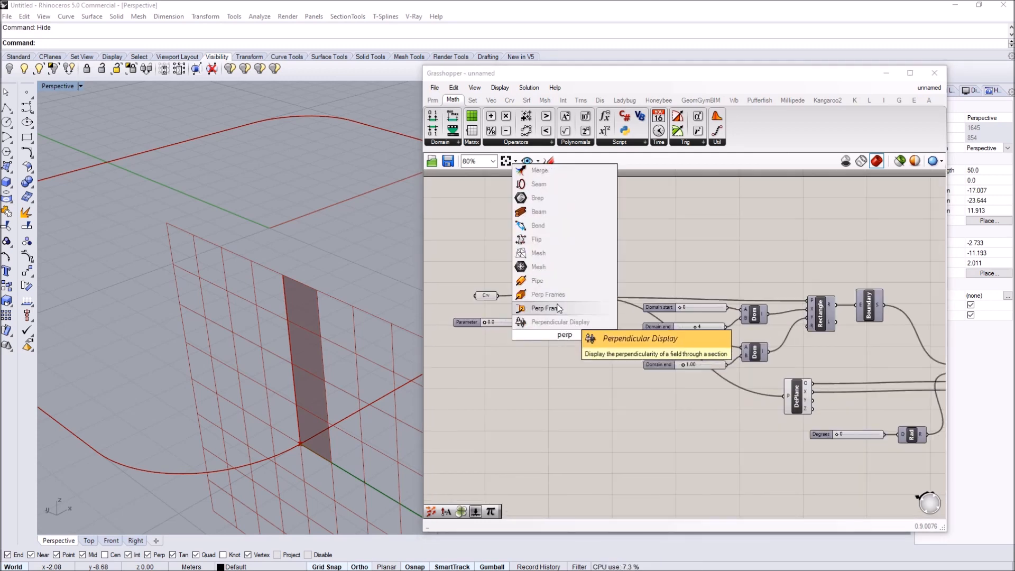
{"action": "mouse_move", "coordinate": [549, 295]}
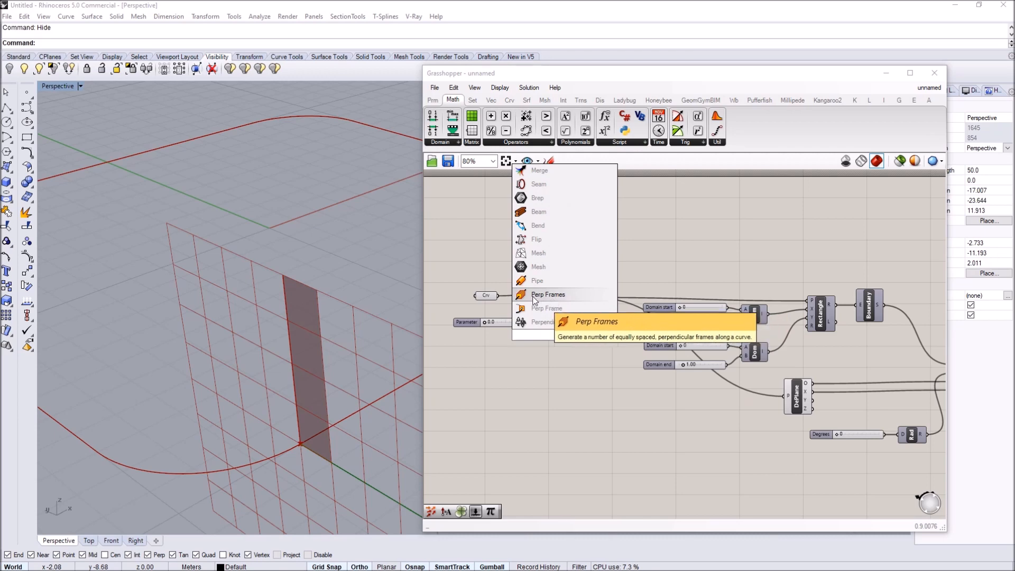
{"action": "left_click", "coordinate": [548, 295]}
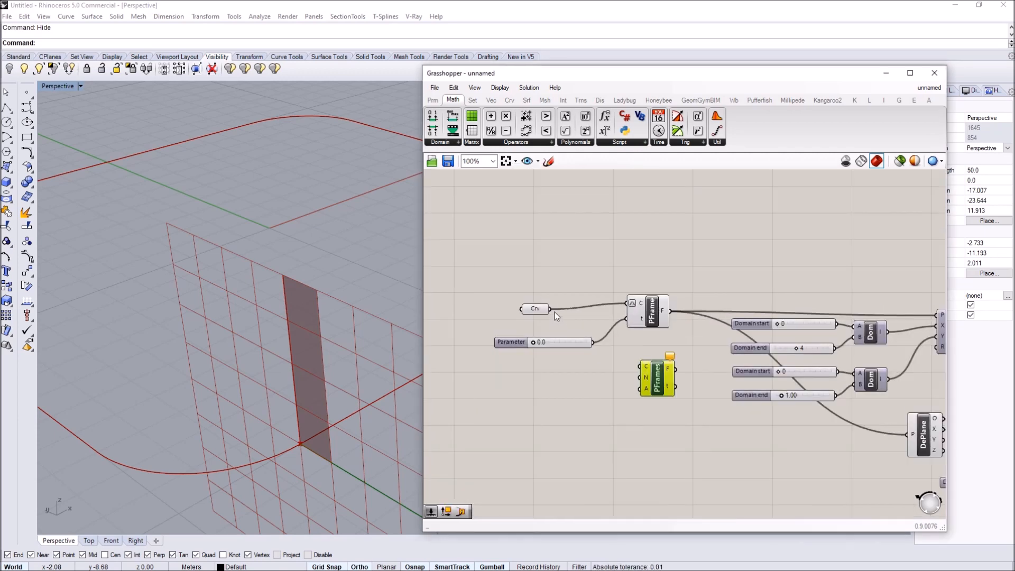
{"action": "double_click", "coordinate": [529, 387]}
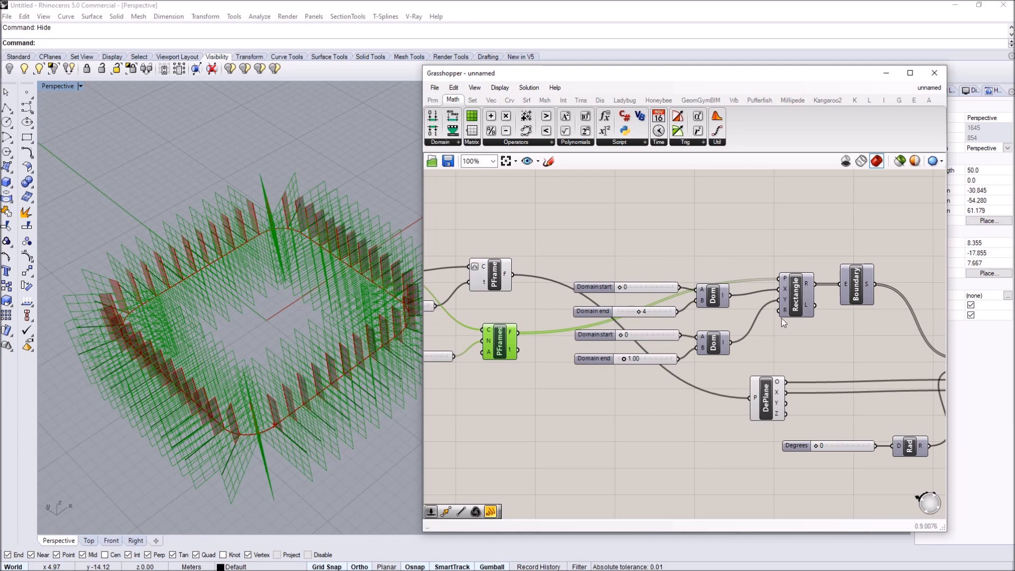
{"action": "mouse_move", "coordinate": [758, 402]}
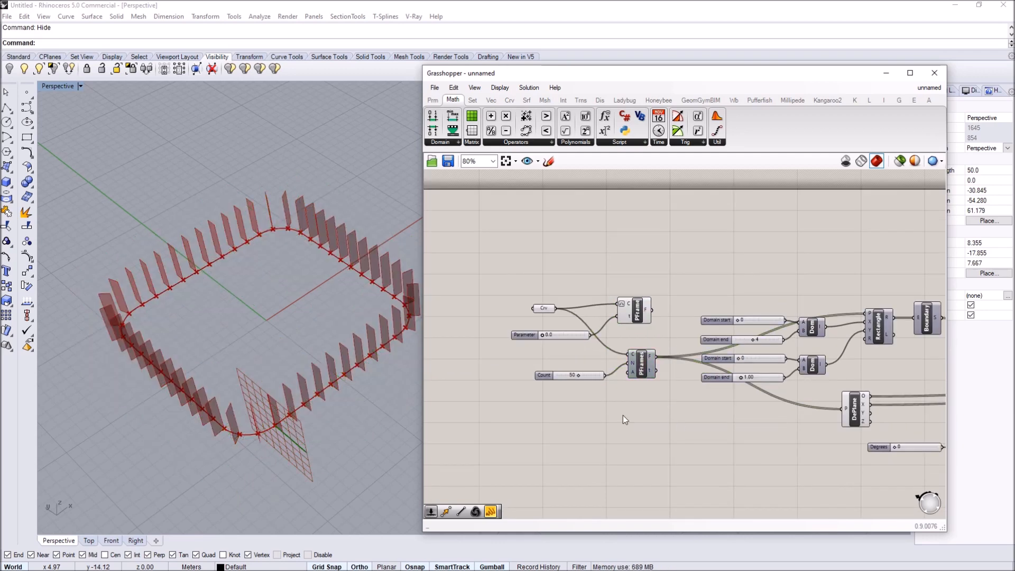
- Disable the single PFrame component so only the 75-panel ring at 21° remains
{"action": "right_click", "coordinate": [634, 310]}
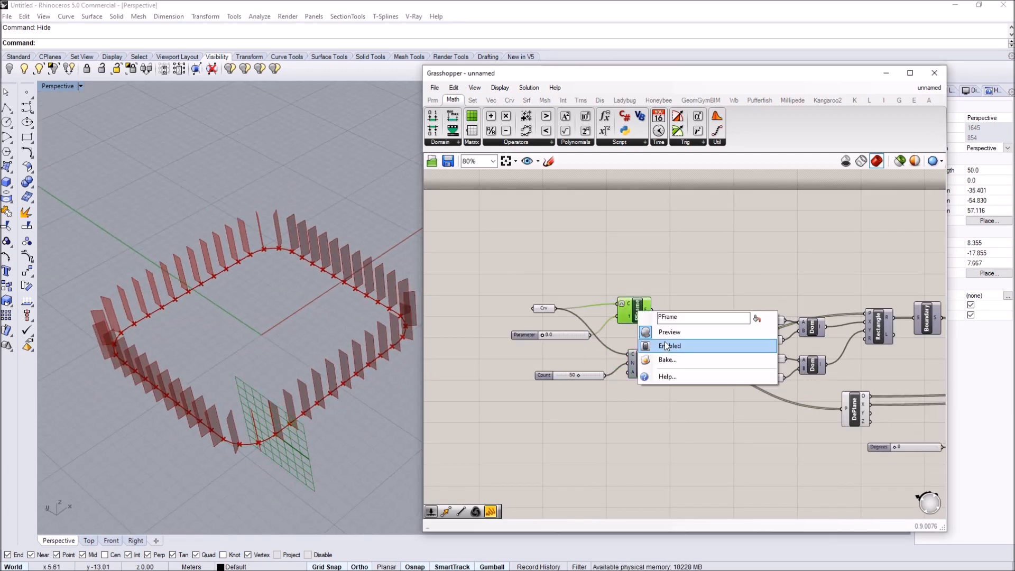
{"action": "left_click", "coordinate": [454, 88]}
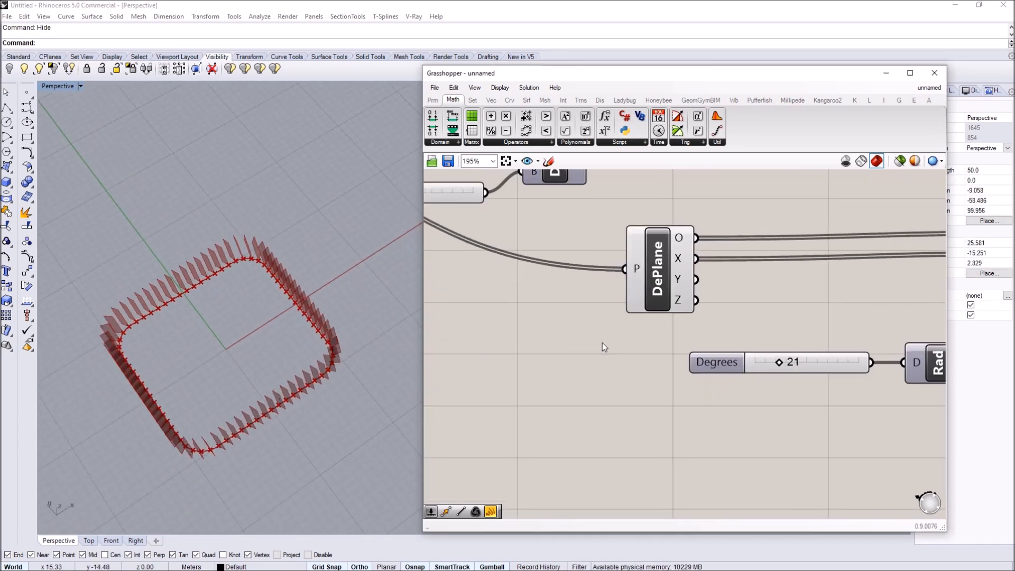
{"action": "scroll", "scroll_direction": "down", "scroll_amount": 3}
{"action": "type", "text": "grapg"}
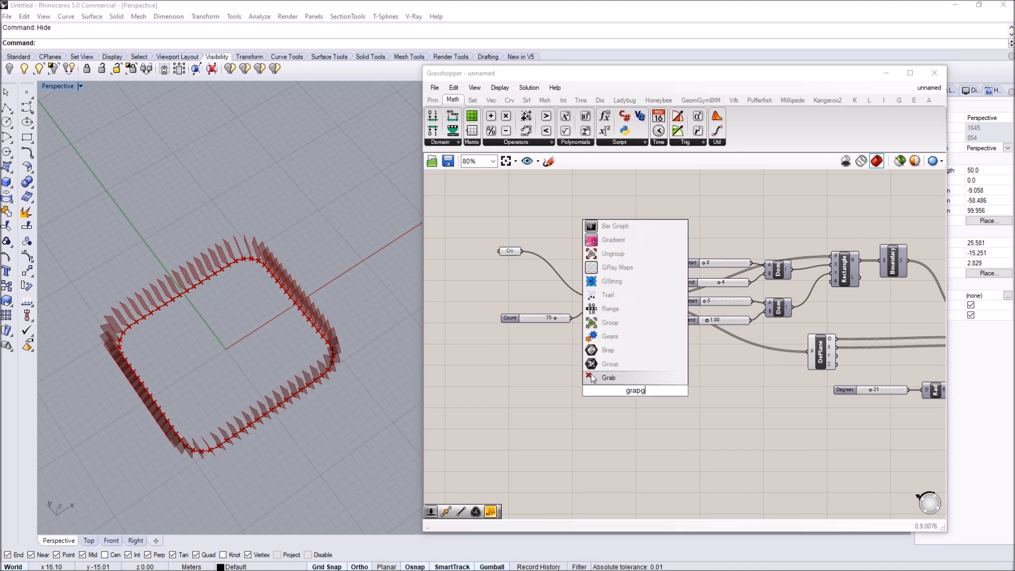
- Place a Graph Mapper set to Sine Summation beside a Range component and show its graph editor
{"action": "type", "text": "raph mapper"}
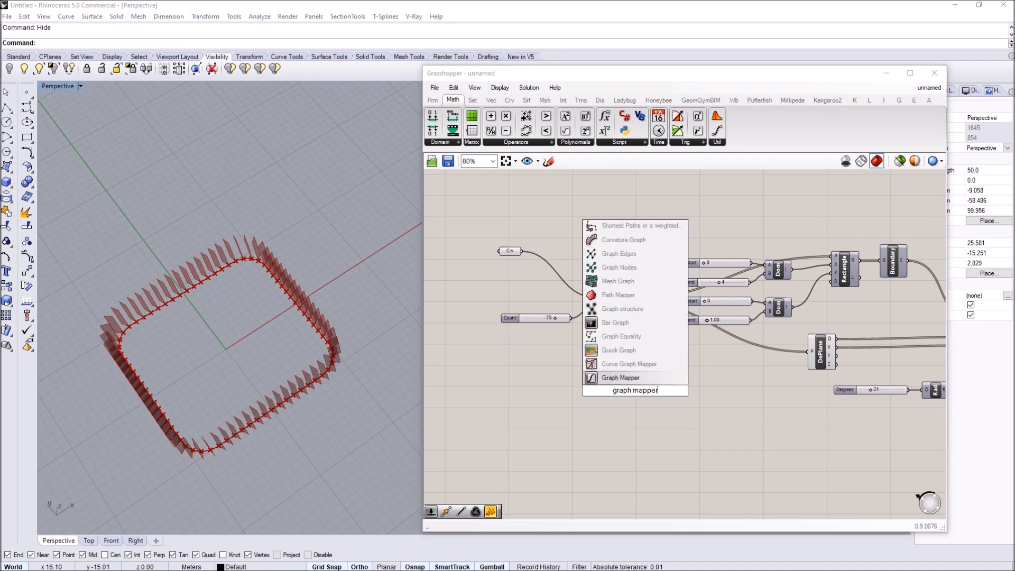
{"action": "right_click", "coordinate": [693, 391]}
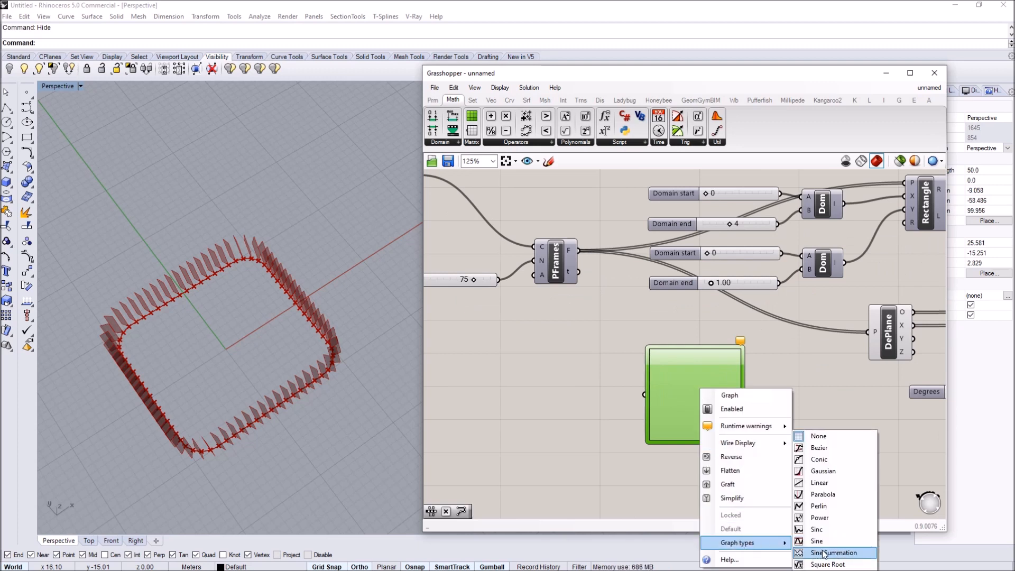
{"action": "left_click", "coordinate": [836, 552]}
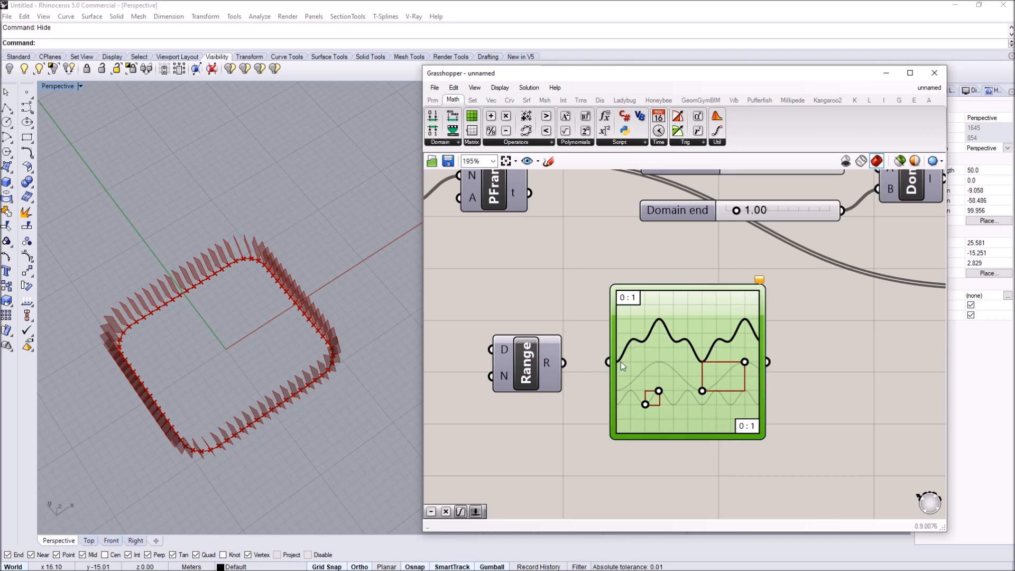
{"action": "scroll", "scroll_direction": "up", "scroll_amount": 3}
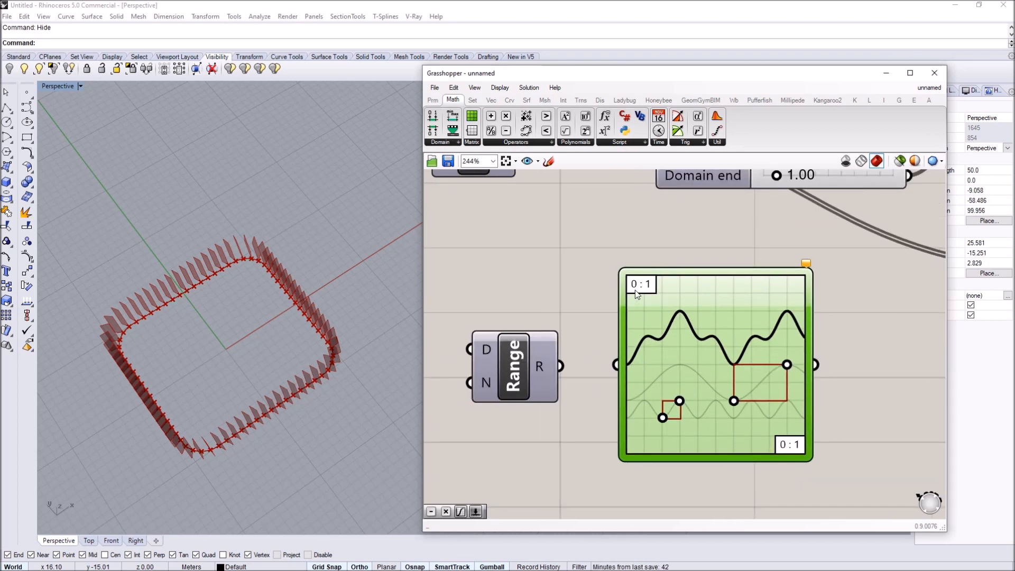
{"action": "mouse_move", "coordinate": [634, 272]}
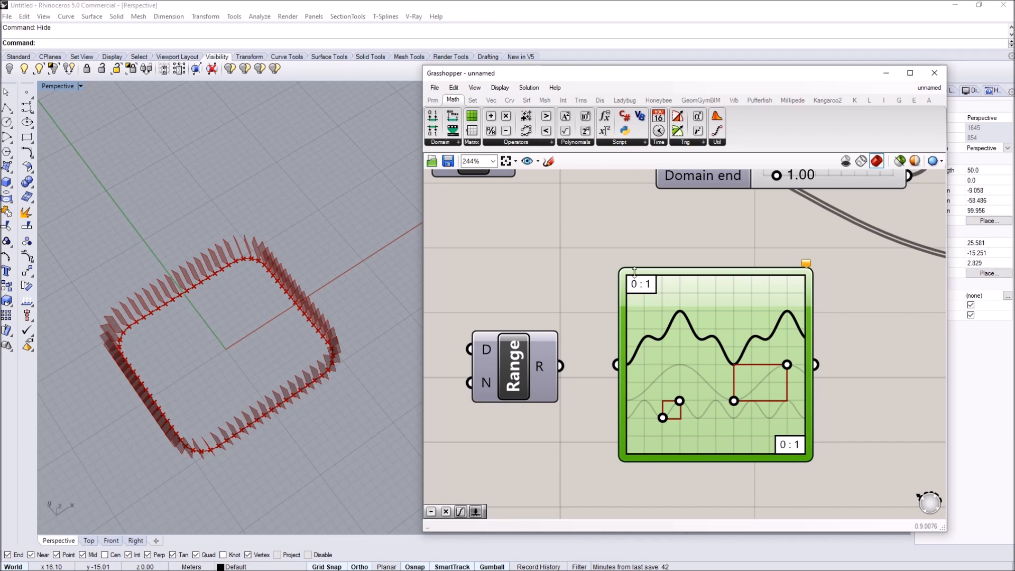
{"action": "double_click", "coordinate": [716, 364]}
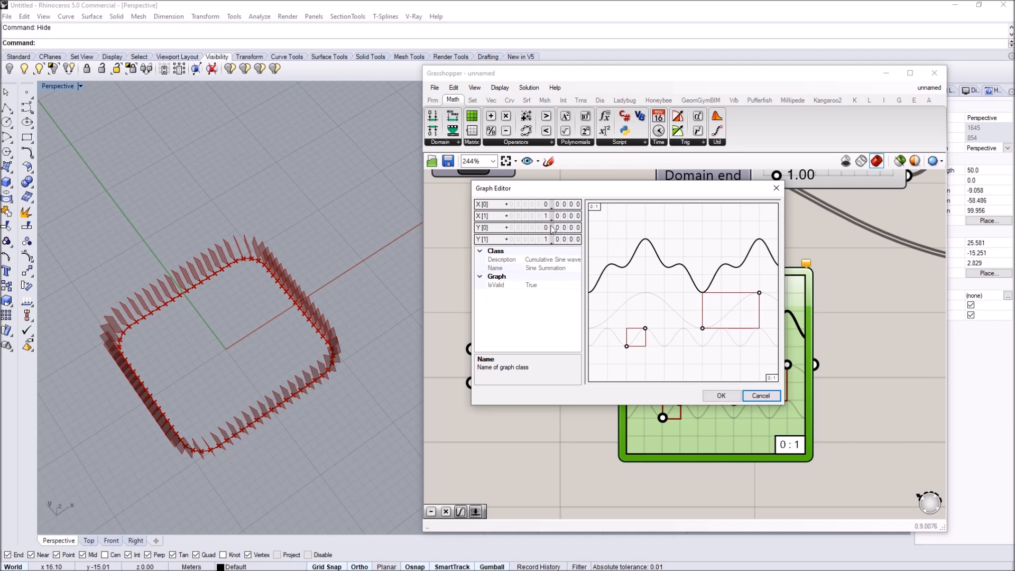
{"action": "mouse_move", "coordinate": [650, 295]}
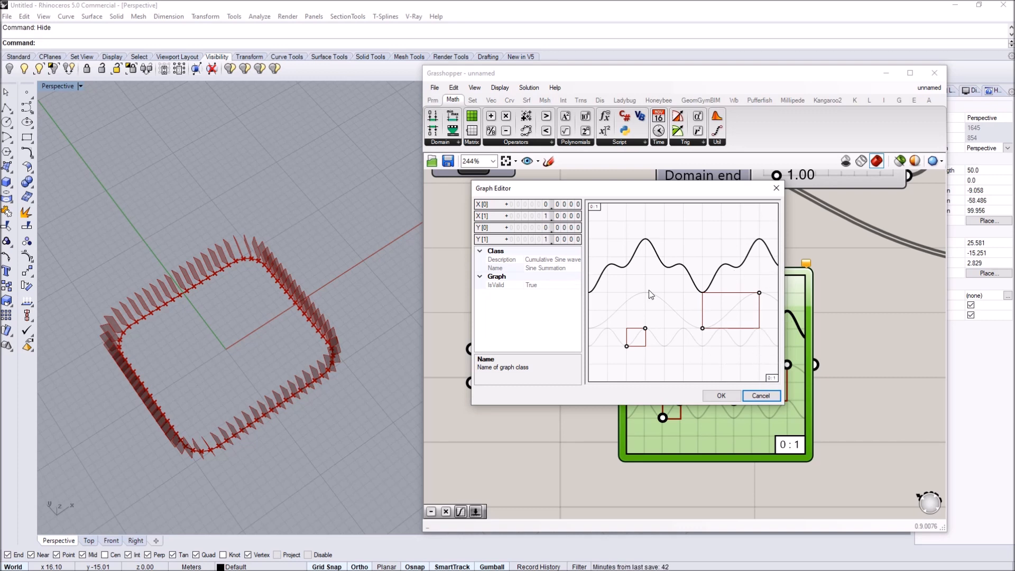
{"action": "mouse_move", "coordinate": [599, 353]}
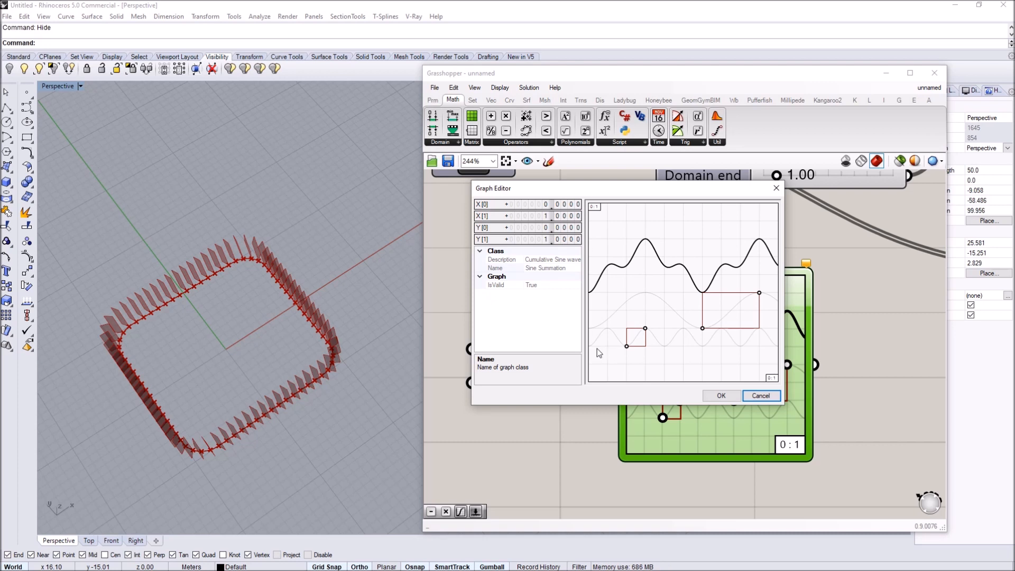
{"action": "mouse_move", "coordinate": [660, 259]}
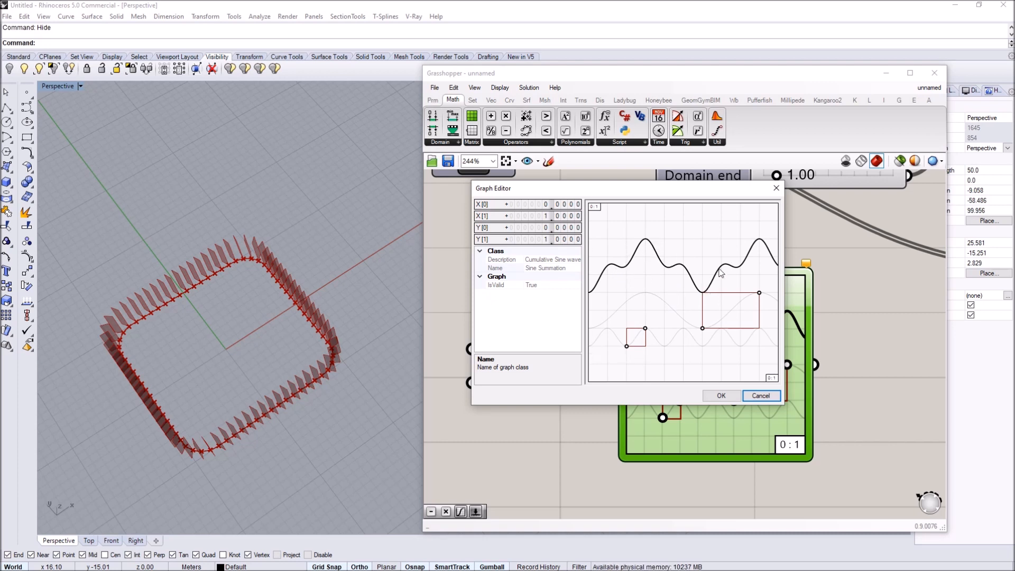
- Feed a 0–1 test slider (0.87) into the Graph Mapper with a Panel reading its output
{"action": "left_click", "coordinate": [720, 396]}
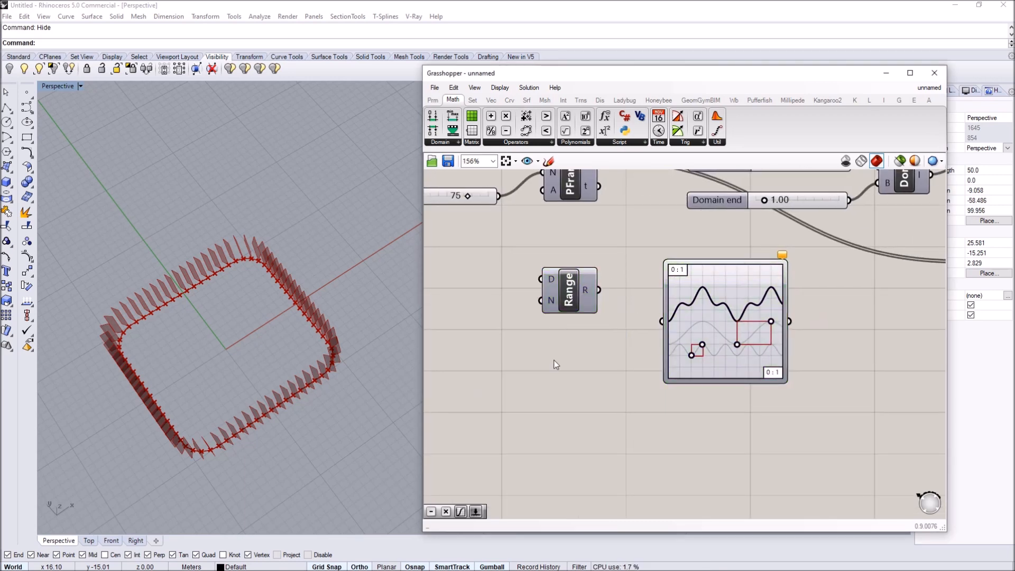
{"action": "double_click", "coordinate": [553, 353]}
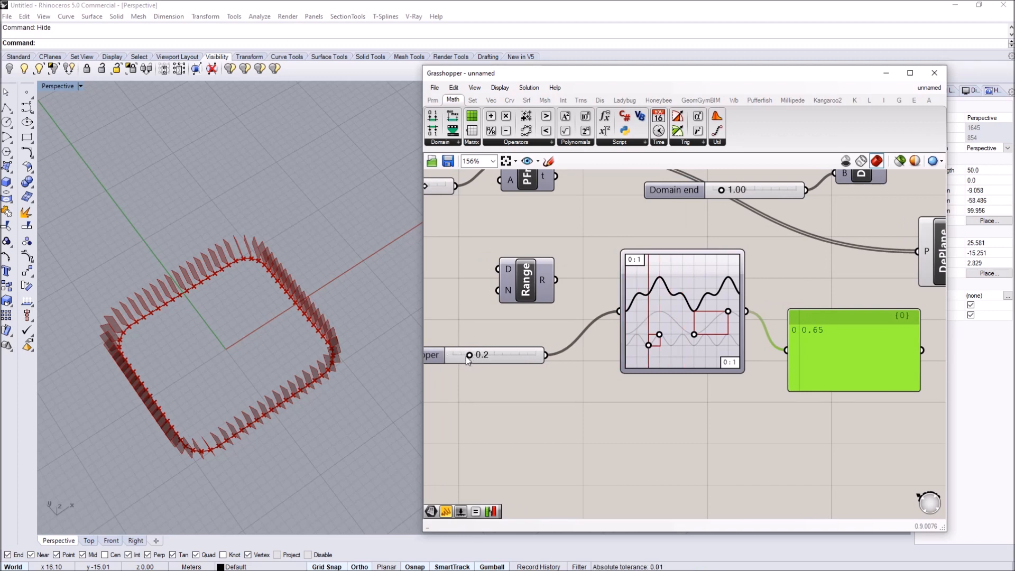
{"action": "double_click", "coordinate": [482, 356]}
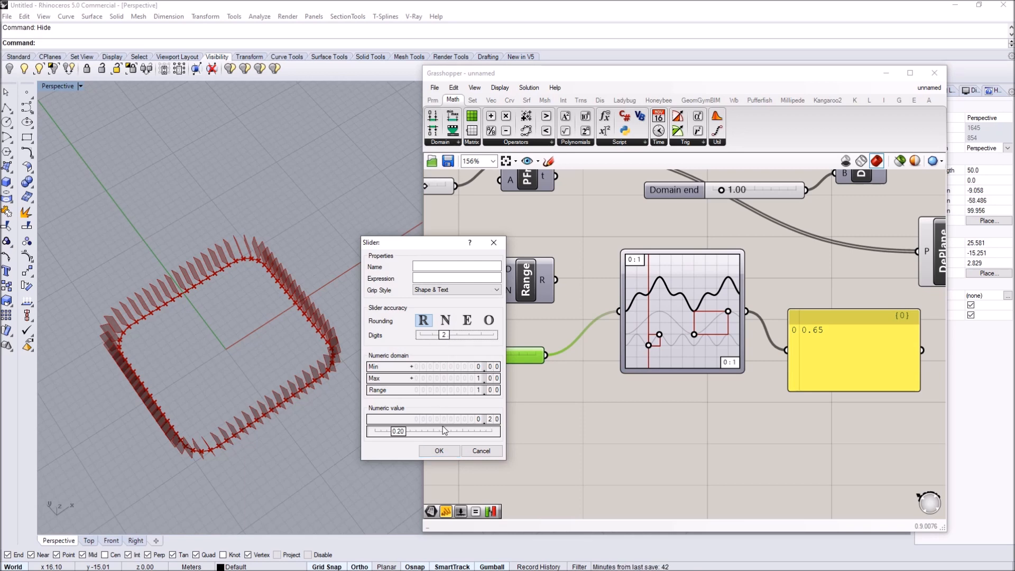
{"action": "left_click", "coordinate": [439, 451]}
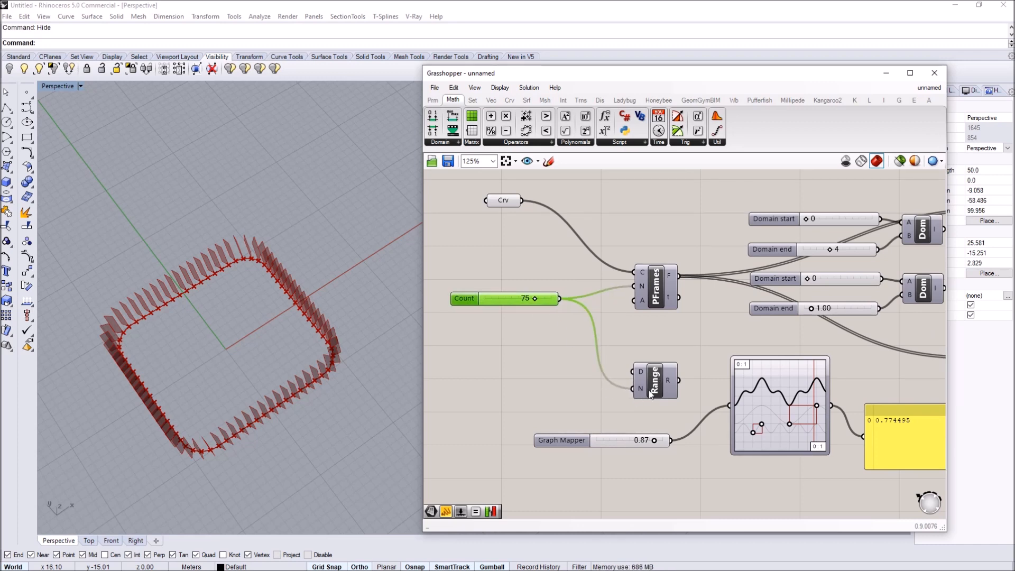
{"action": "mouse_move", "coordinate": [676, 381]}
{"action": "type", "text": "subtra"}
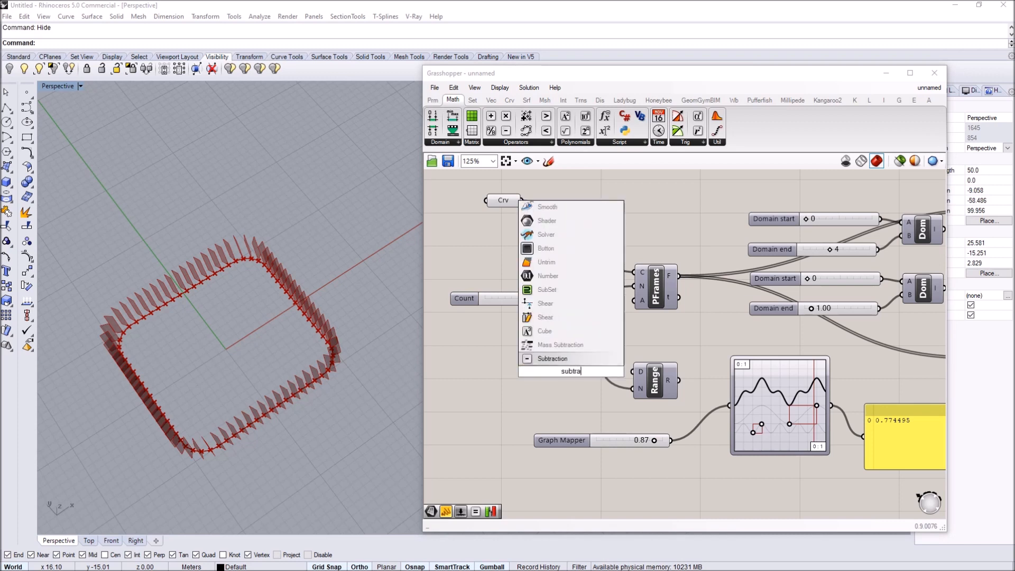
- Insert a Subtraction (count 75 minus slider 1) ahead of Range N
{"action": "left_click", "coordinate": [552, 359]}
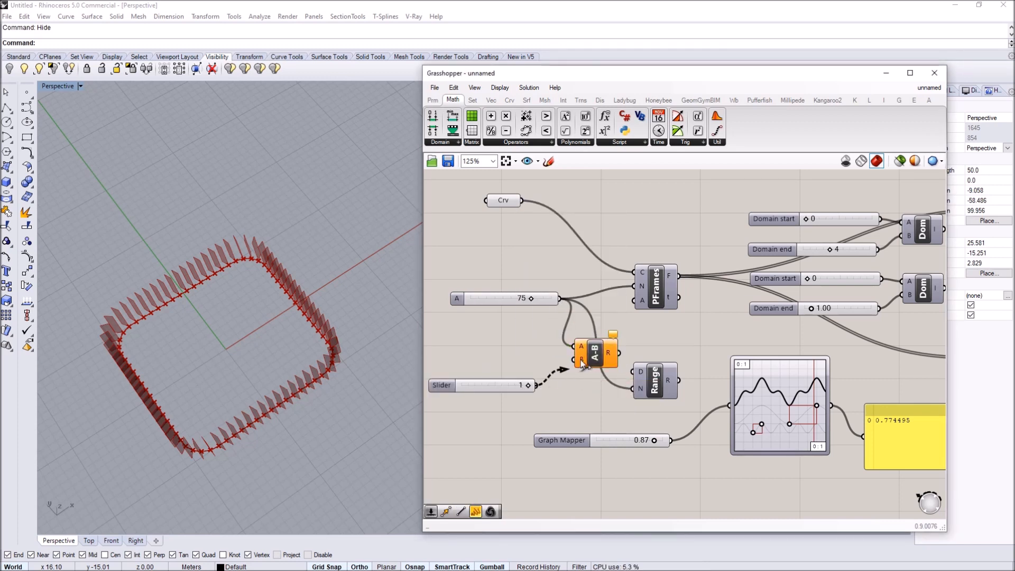
{"action": "mouse_move", "coordinate": [677, 379]}
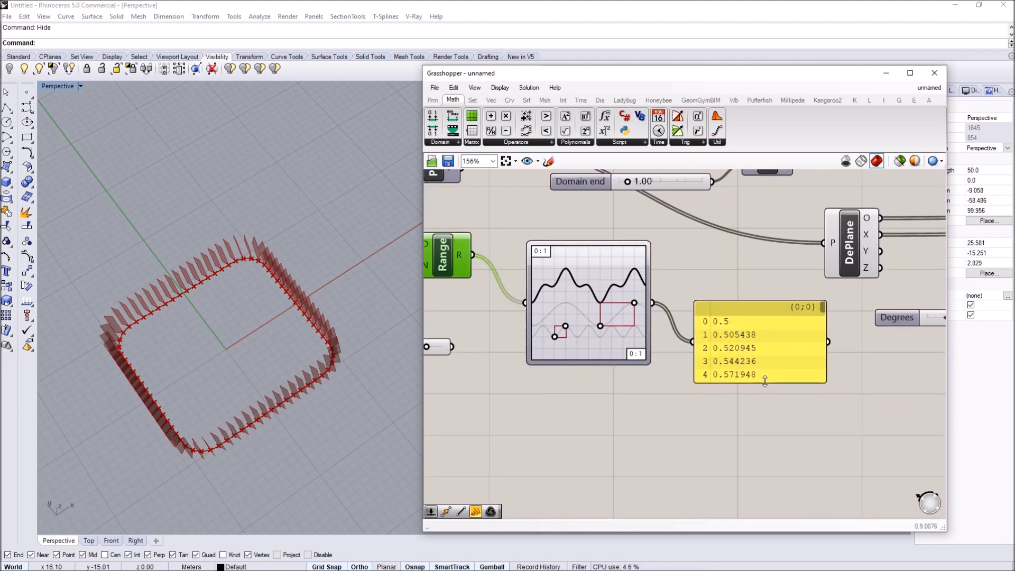
{"action": "scroll", "scroll_direction": "down", "scroll_amount": 3}
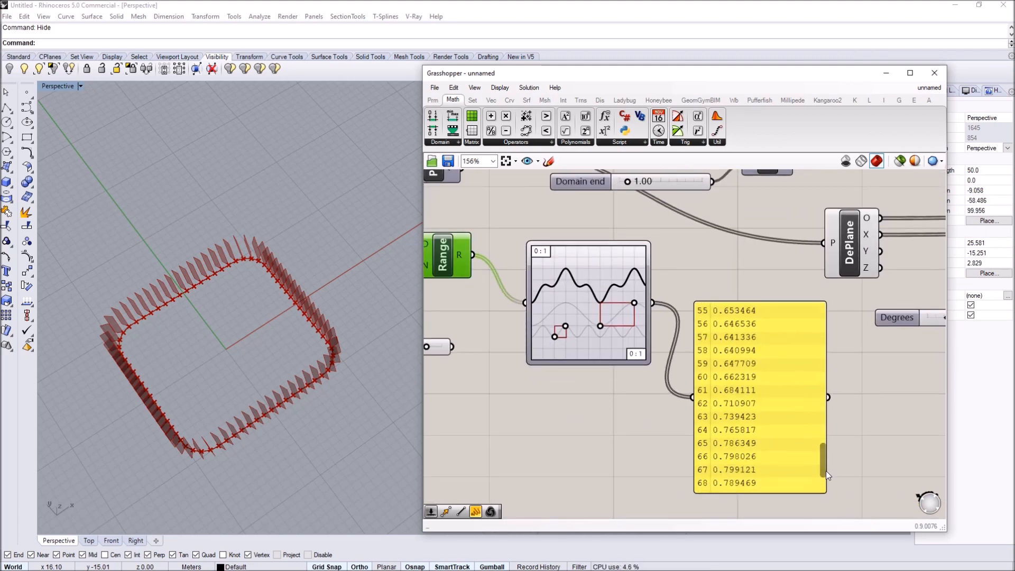
{"action": "scroll", "scroll_direction": "down", "scroll_amount": 3}
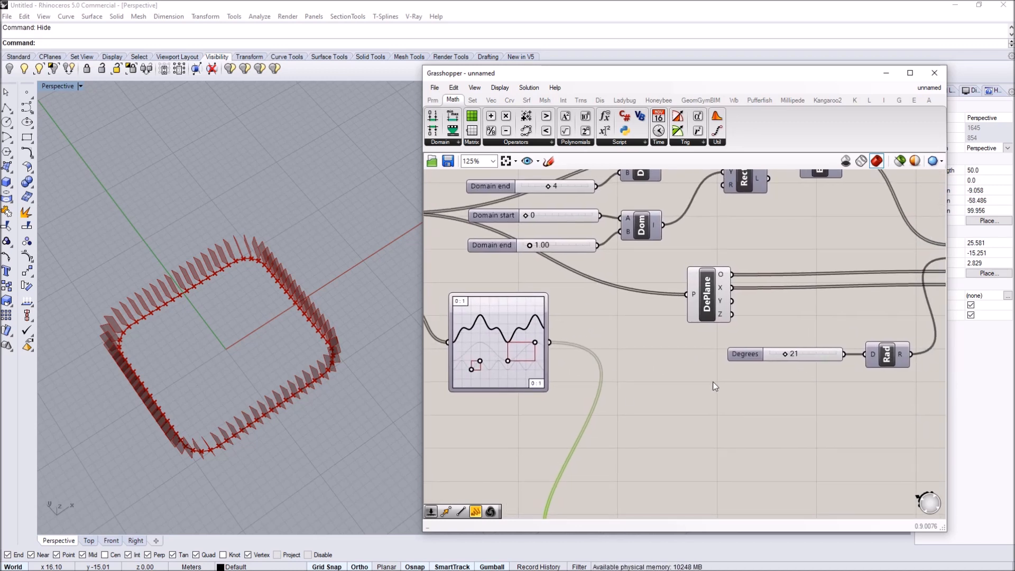
- Add a Multiplication taking Graph Mapper values in A and a 90 slider in B
{"action": "double_click", "coordinate": [672, 390]}
{"action": "type", "text": "mu"}
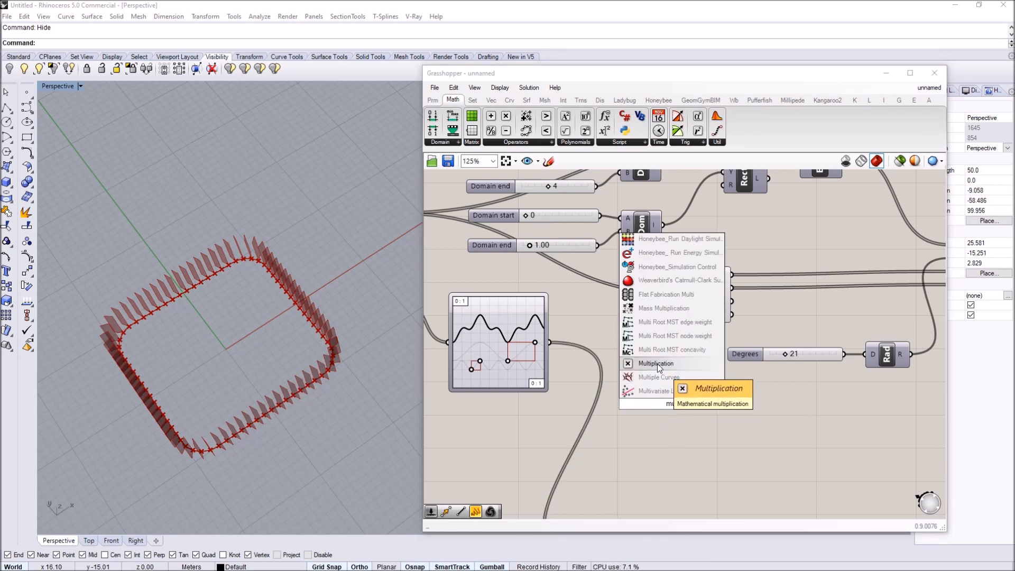
{"action": "left_click", "coordinate": [656, 363]}
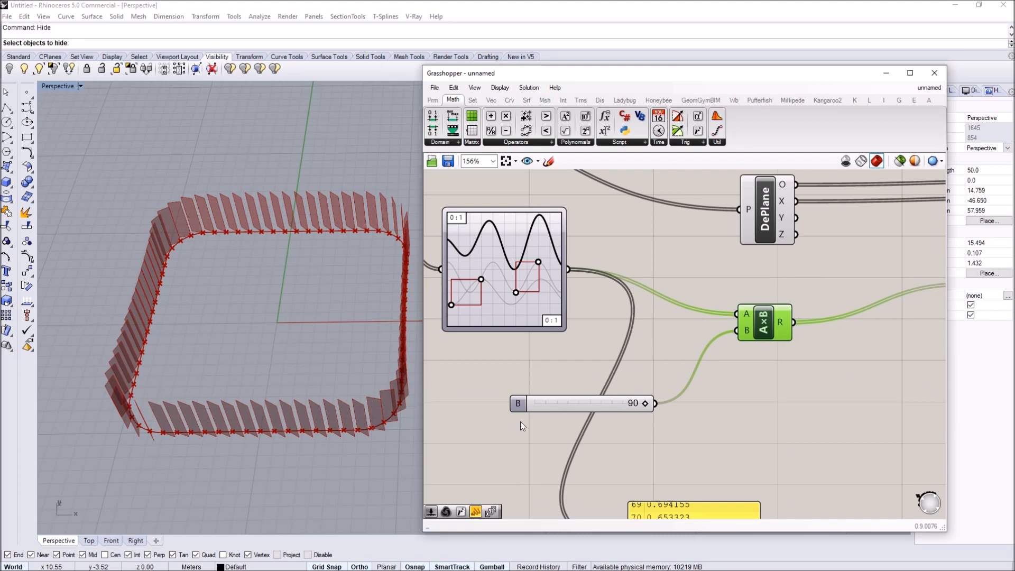
{"action": "mouse_move", "coordinate": [597, 365]}
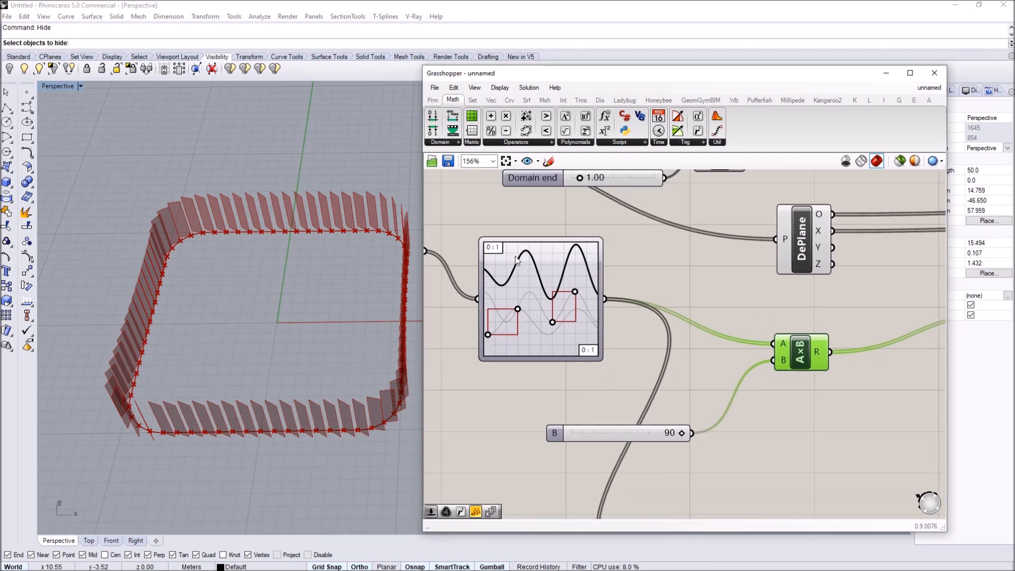
- Set the Graph Mapper's Y[1] bound to 2 in the Graph Editor
{"action": "scroll", "scroll_direction": "up", "scroll_amount": 3}
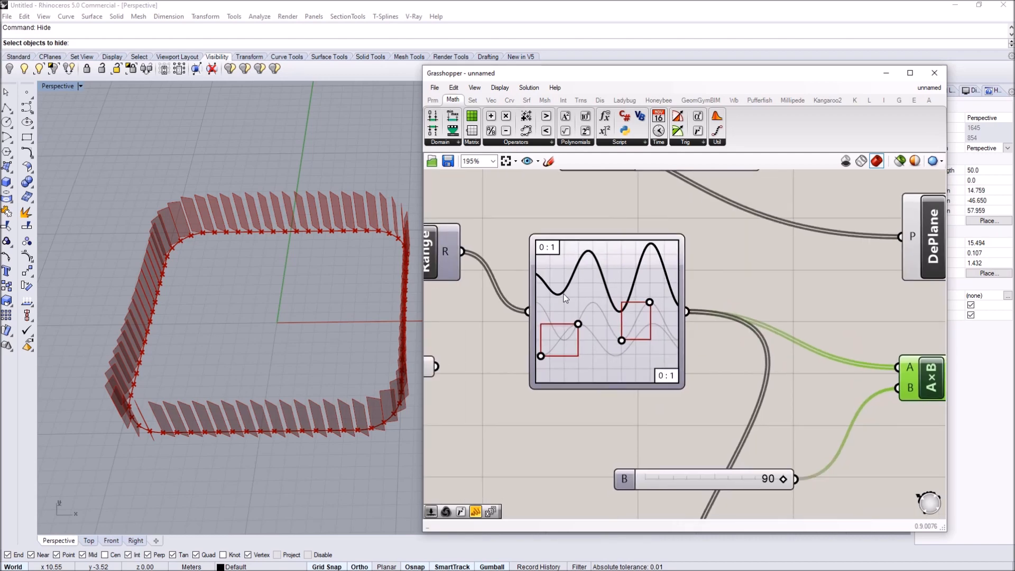
{"action": "double_click", "coordinate": [607, 311]}
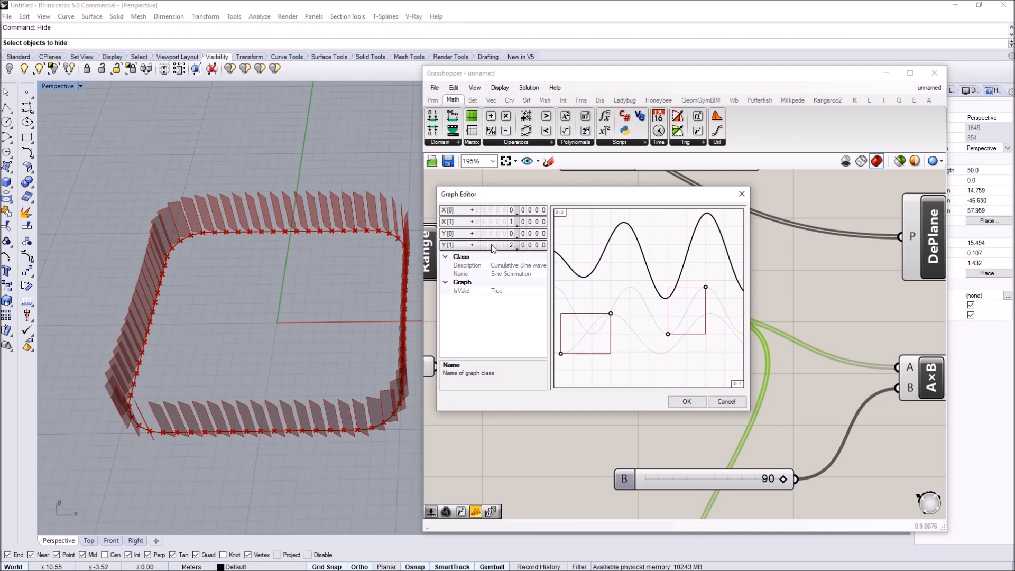
{"action": "left_click", "coordinate": [686, 402]}
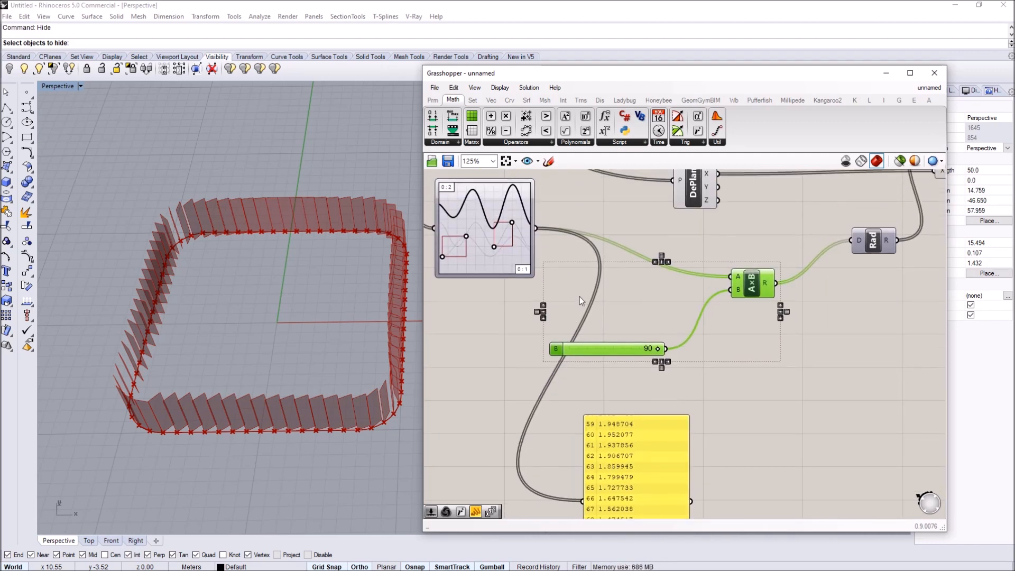
- Add a Minimum component capping Graph Mapper values at slider 1 before the ×90
{"action": "double_click", "coordinate": [579, 302]}
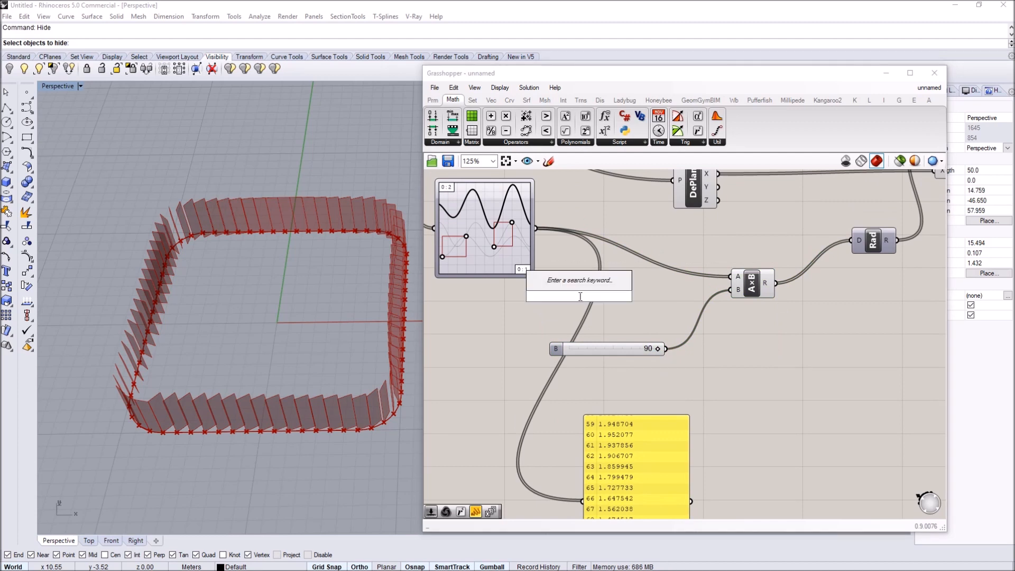
{"action": "type", "text": "m"}
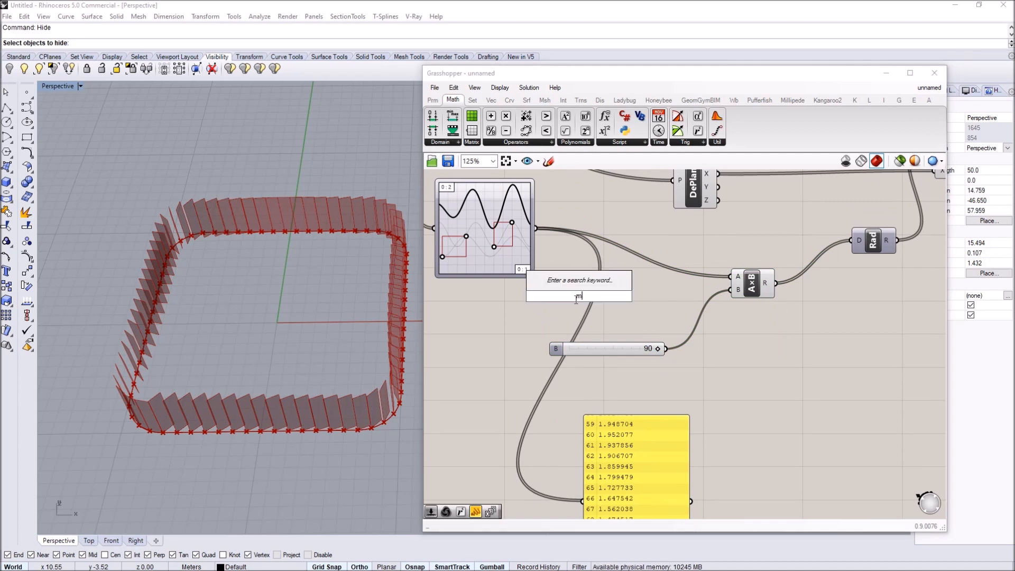
{"action": "type", "text": "in"}
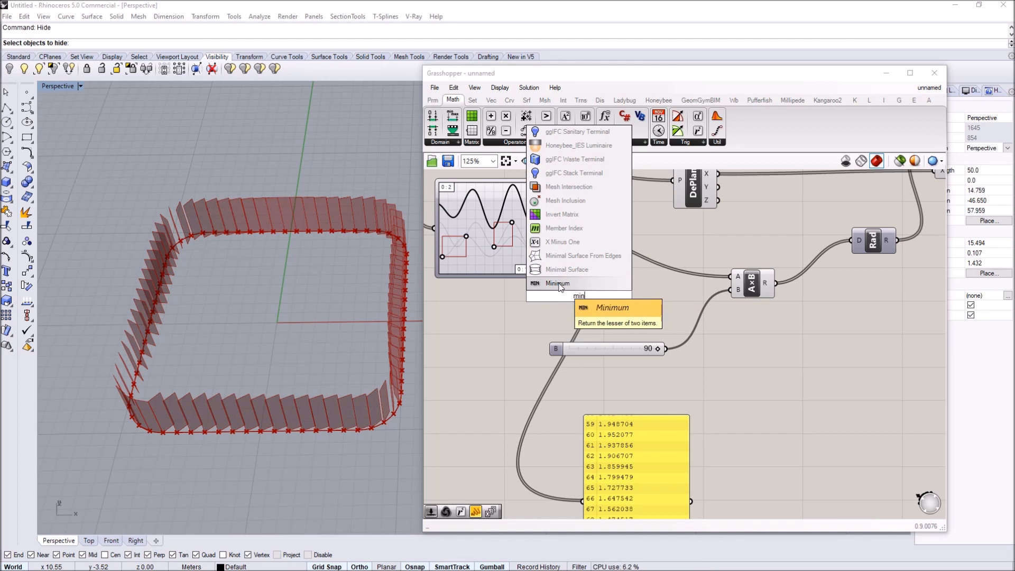
{"action": "left_click", "coordinate": [556, 284]}
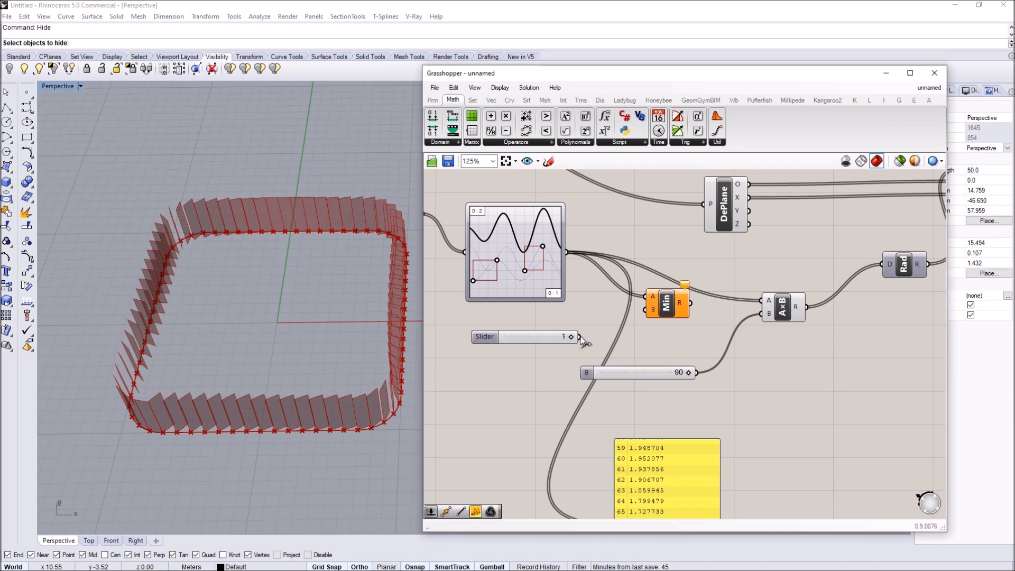
{"action": "scroll", "scroll_direction": "up", "scroll_amount": 3}
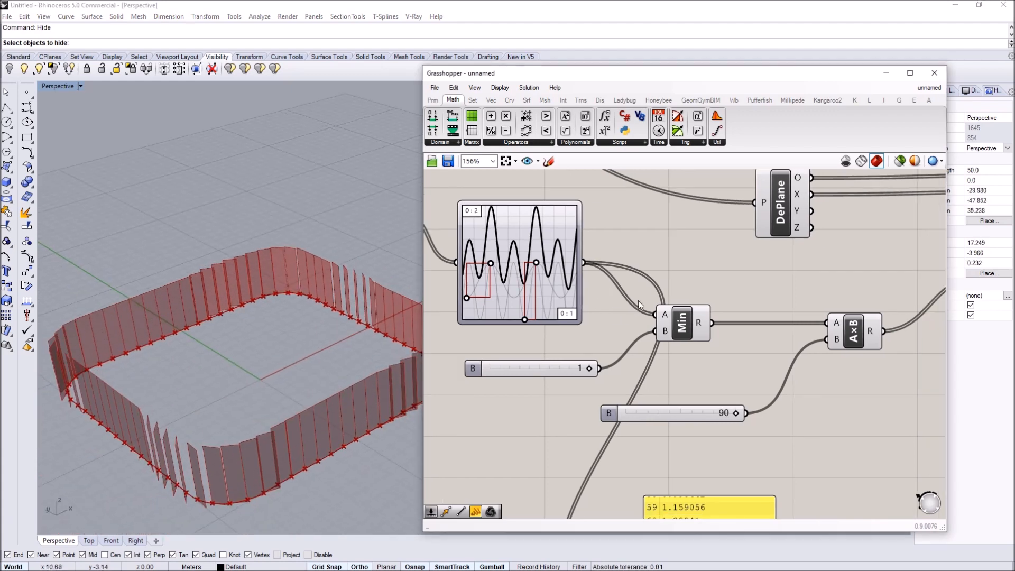
- Zoom out and back to review the full definition from curve through Minimum to rotation
{"action": "scroll", "scroll_direction": "down", "scroll_amount": 3}
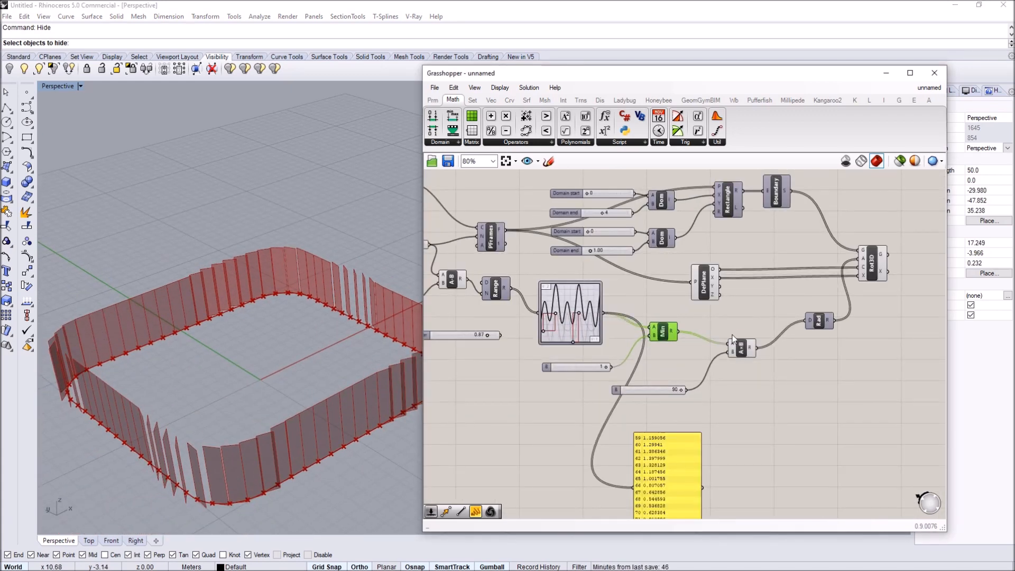
{"action": "scroll", "scroll_direction": "down", "scroll_amount": 3}
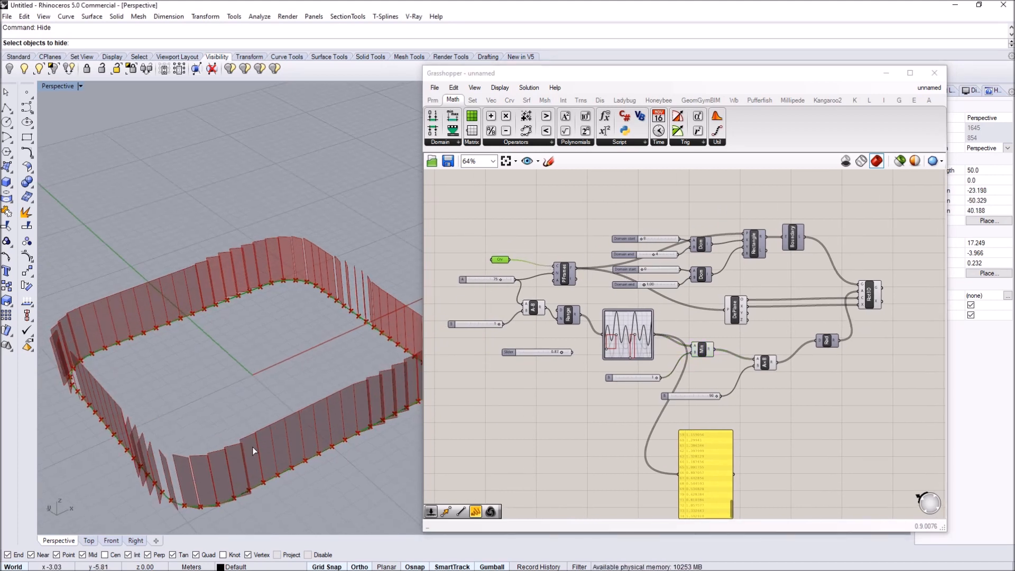
{"action": "mouse_move", "coordinate": [381, 443]}
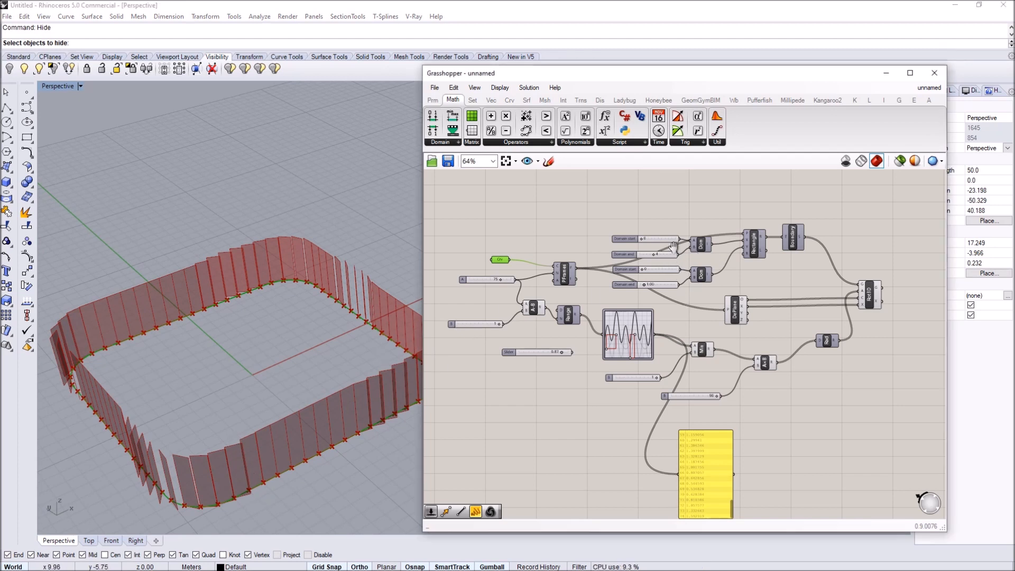
{"action": "scroll", "scroll_direction": "up", "scroll_amount": 3}
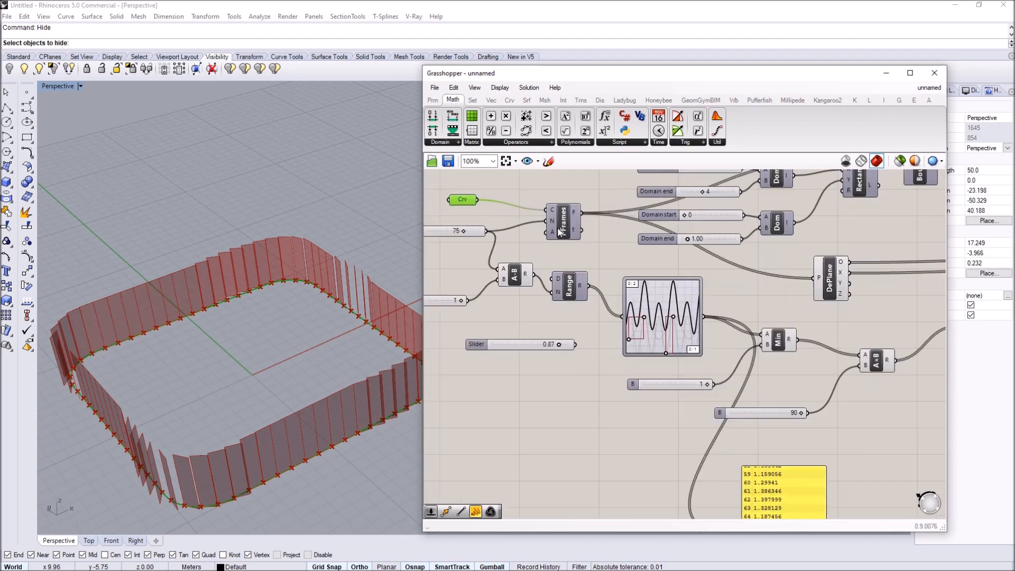
{"action": "scroll", "scroll_direction": "down", "scroll_amount": 3}
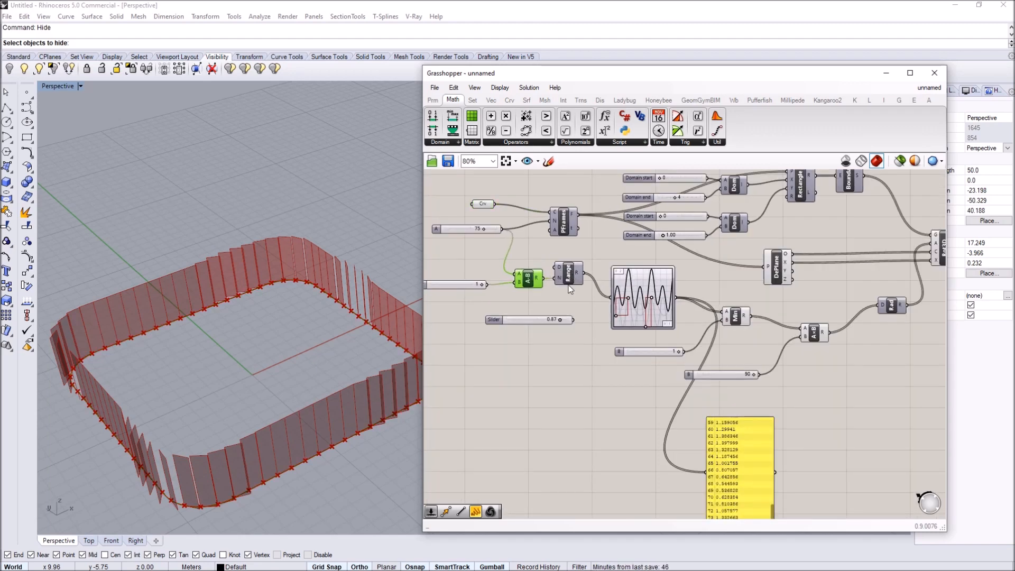
{"action": "mouse_move", "coordinate": [427, 390]}
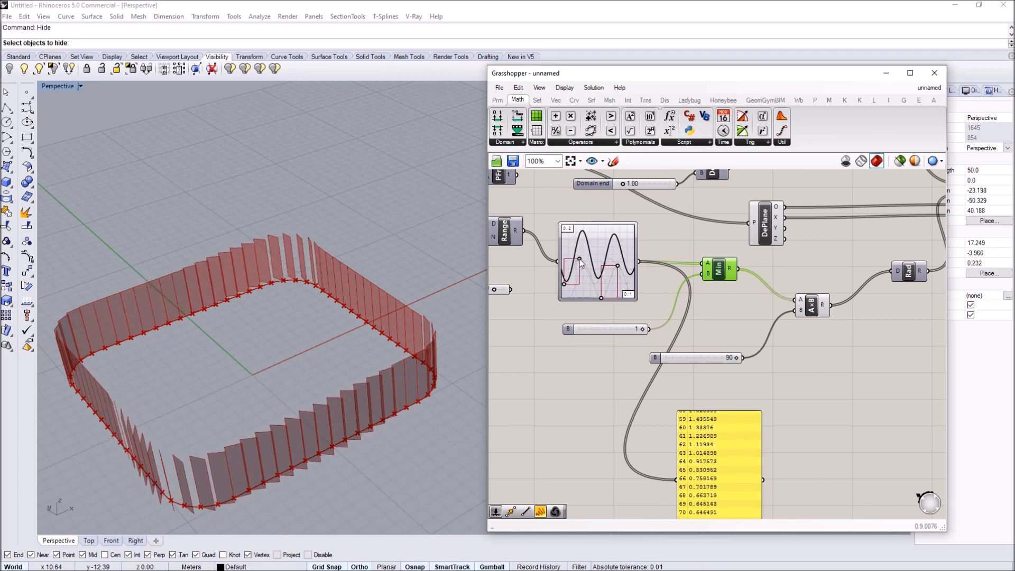
- Switch the Graph Mapper to a Conic curve and reset it to its default shape
{"action": "right_click", "coordinate": [596, 259]}
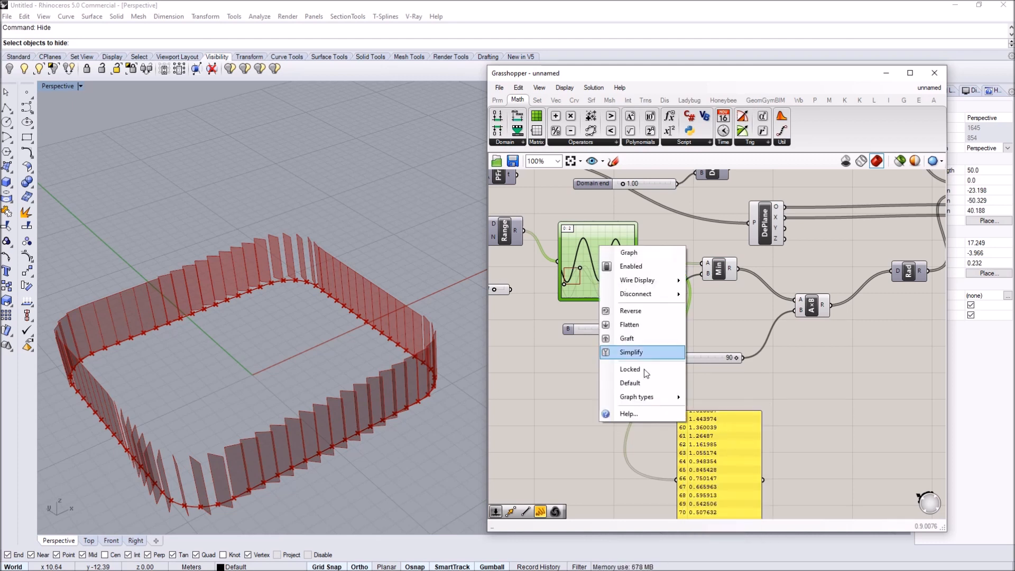
{"action": "left_click", "coordinate": [637, 397]}
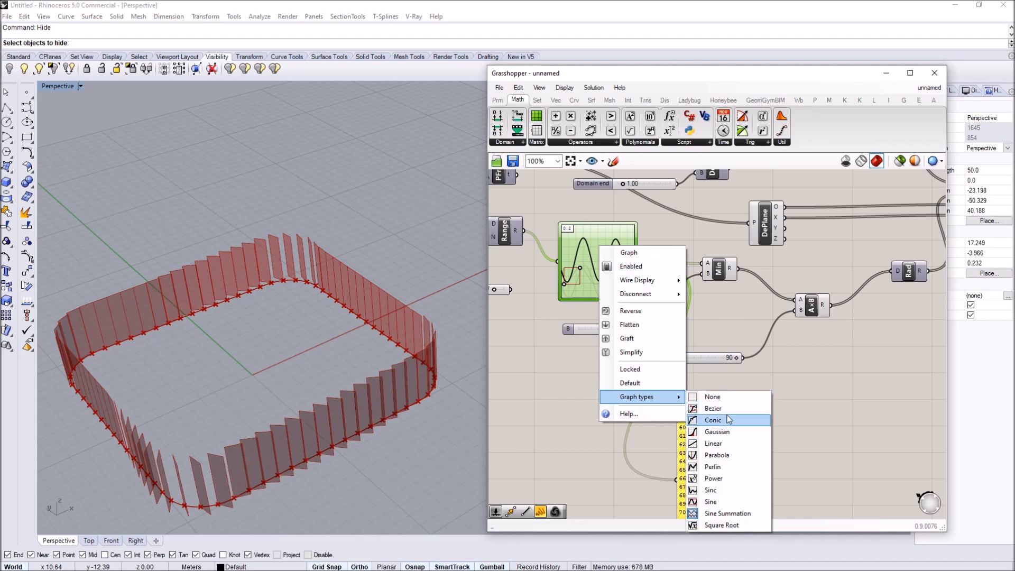
{"action": "left_click", "coordinate": [714, 443]}
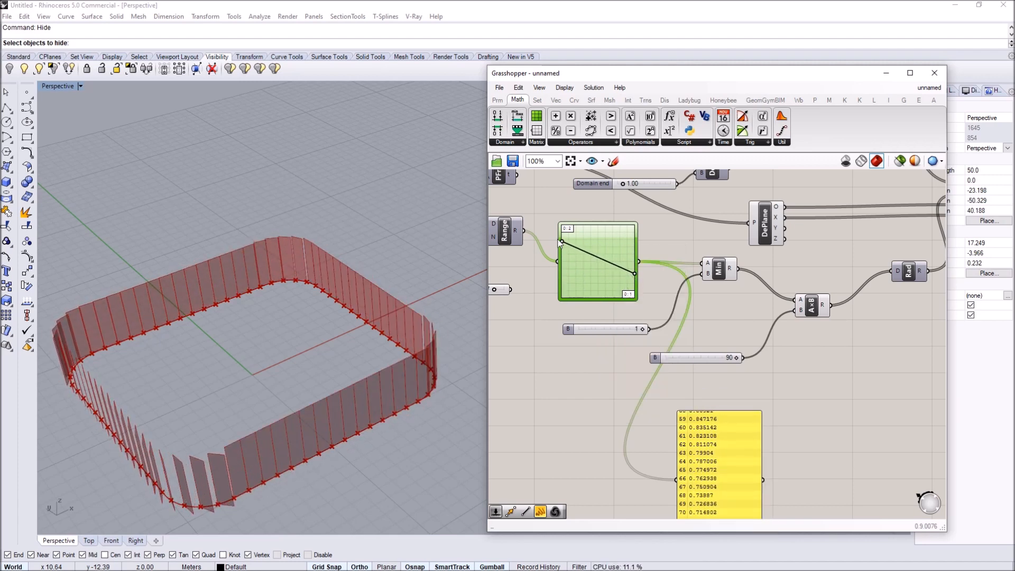
{"action": "right_click", "coordinate": [596, 260]}
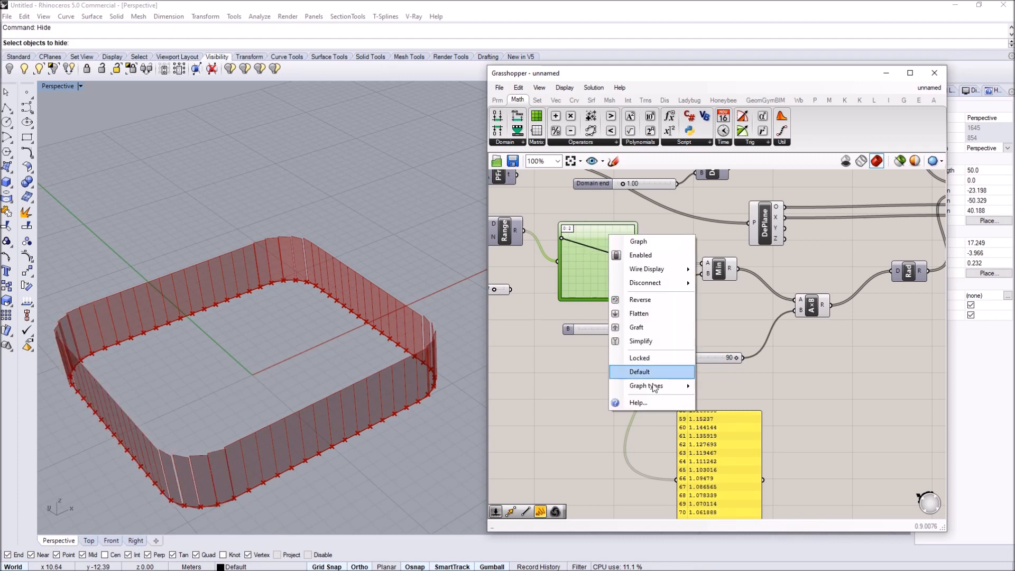
{"action": "left_click", "coordinate": [639, 371]}
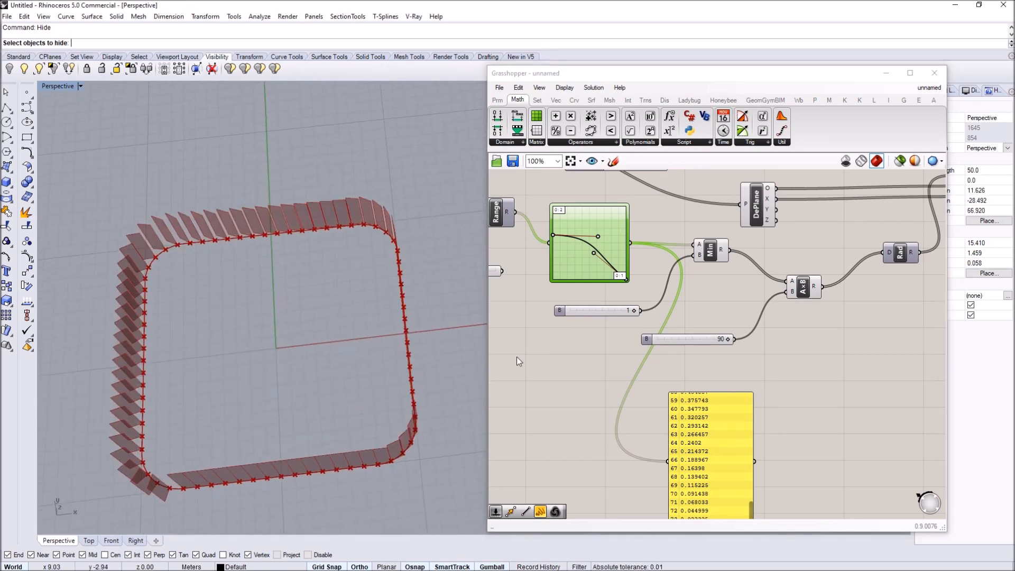
{"action": "scroll", "scroll_direction": "down", "scroll_amount": 3}
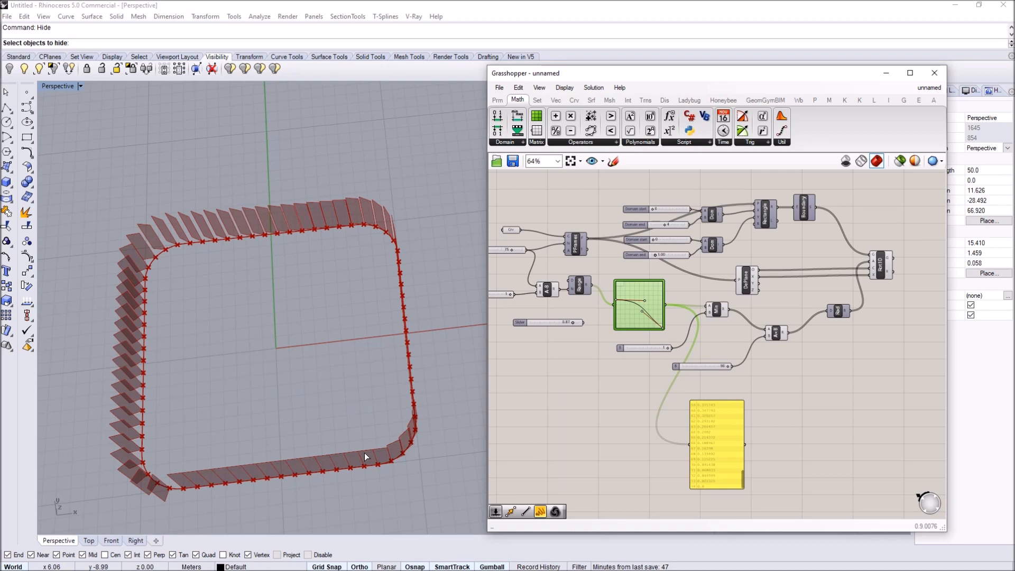
{"action": "mouse_move", "coordinate": [345, 448]}
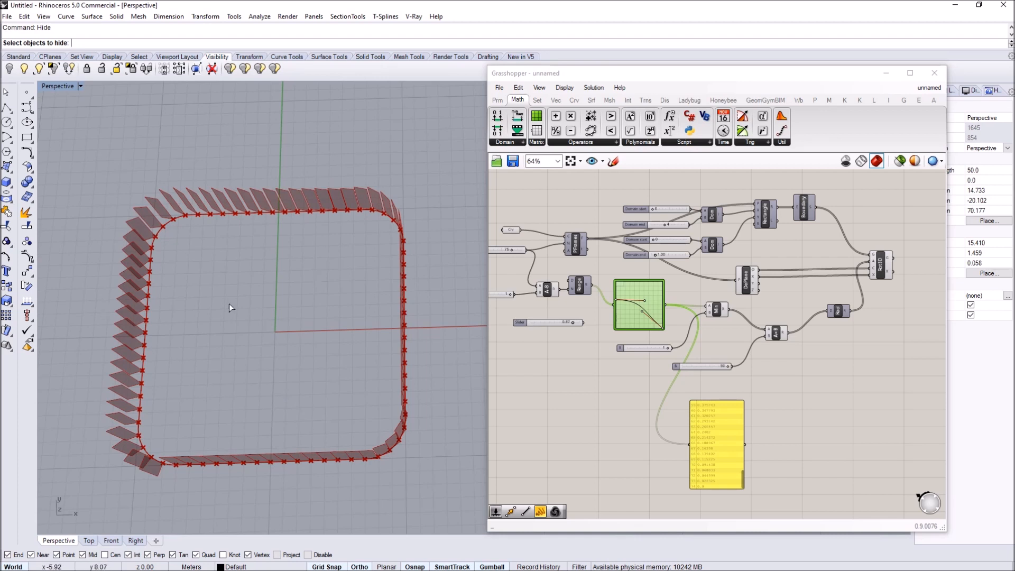
{"action": "mouse_move", "coordinate": [223, 318]}
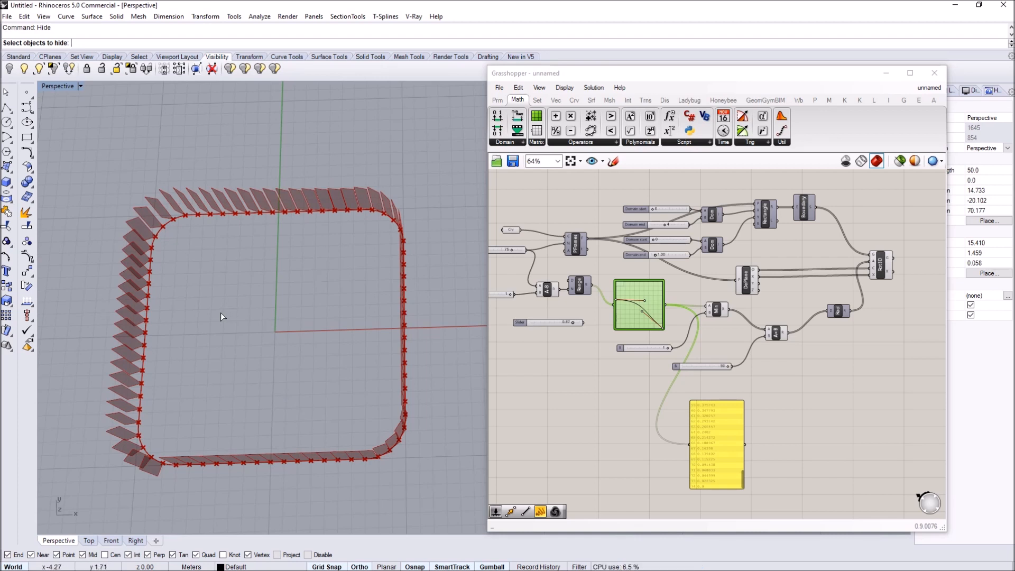